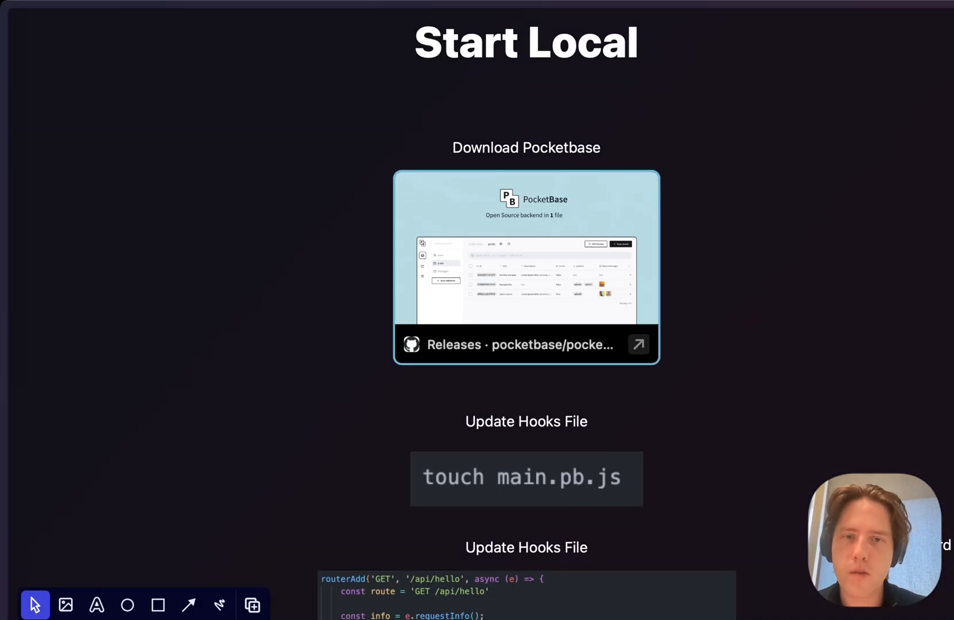
- Bring the v0.30.0 release's downloadable Assets list into view from the Releases link
left_click(526, 345)
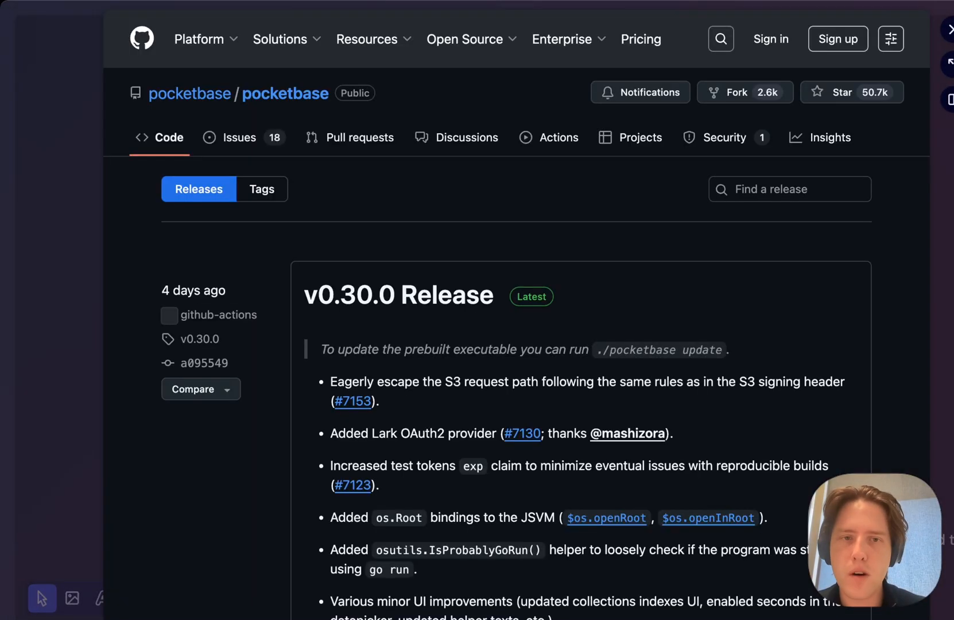
scroll("down", 3)
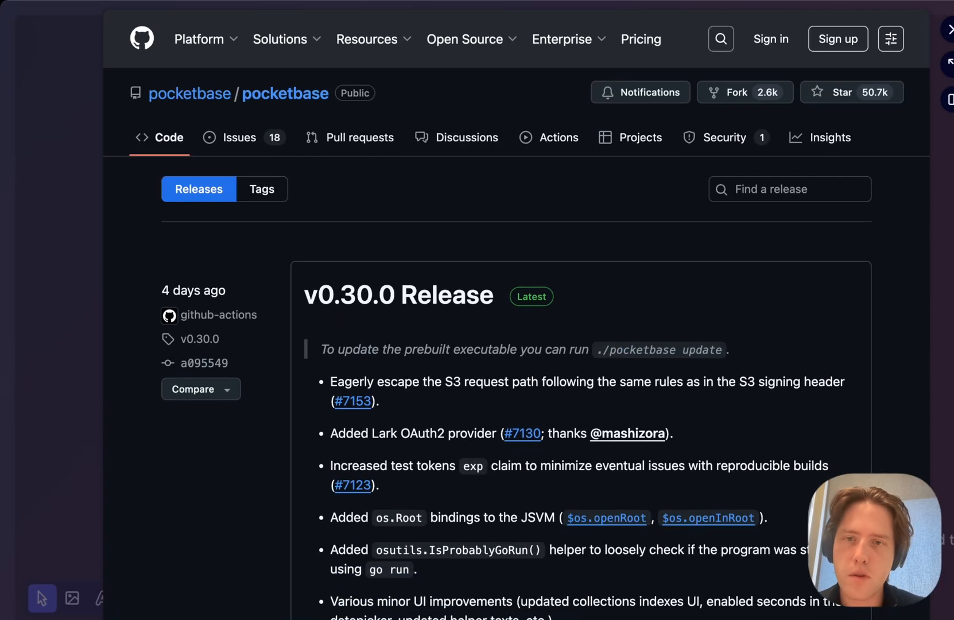
scroll("down", 3)
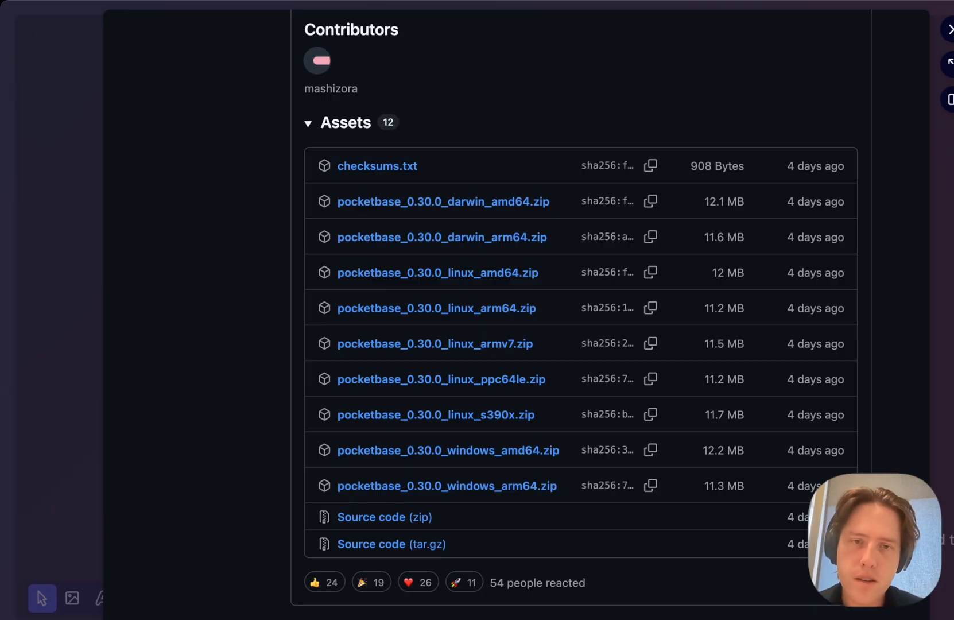
mouse_move(444, 201)
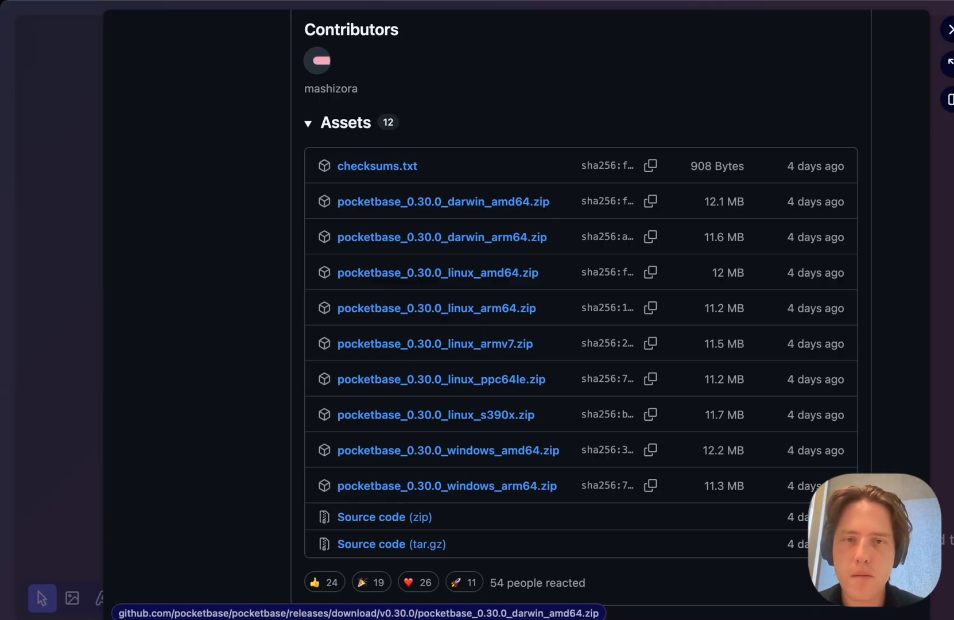
mouse_move(442, 236)
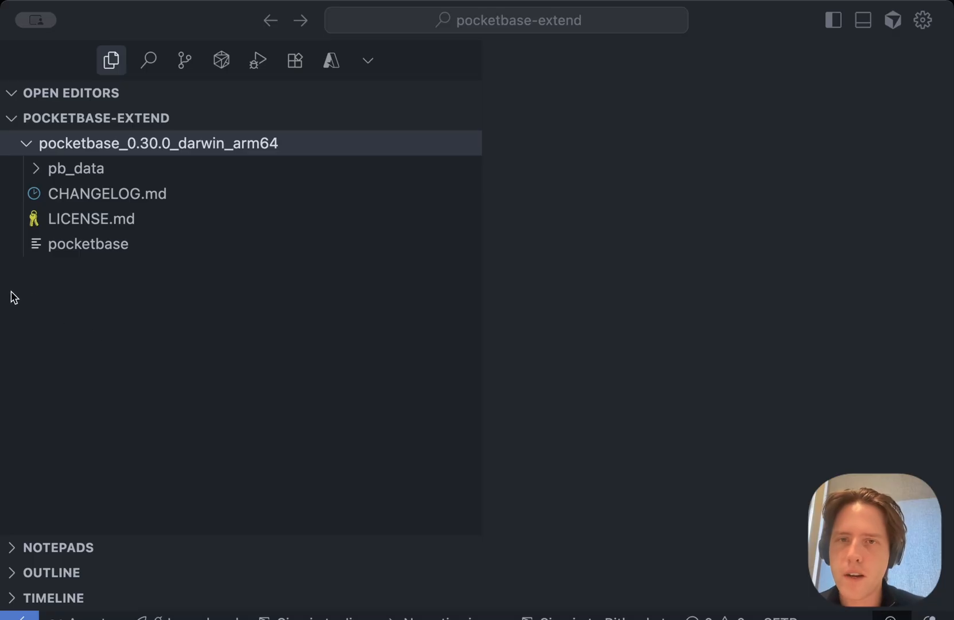
mouse_move(64, 152)
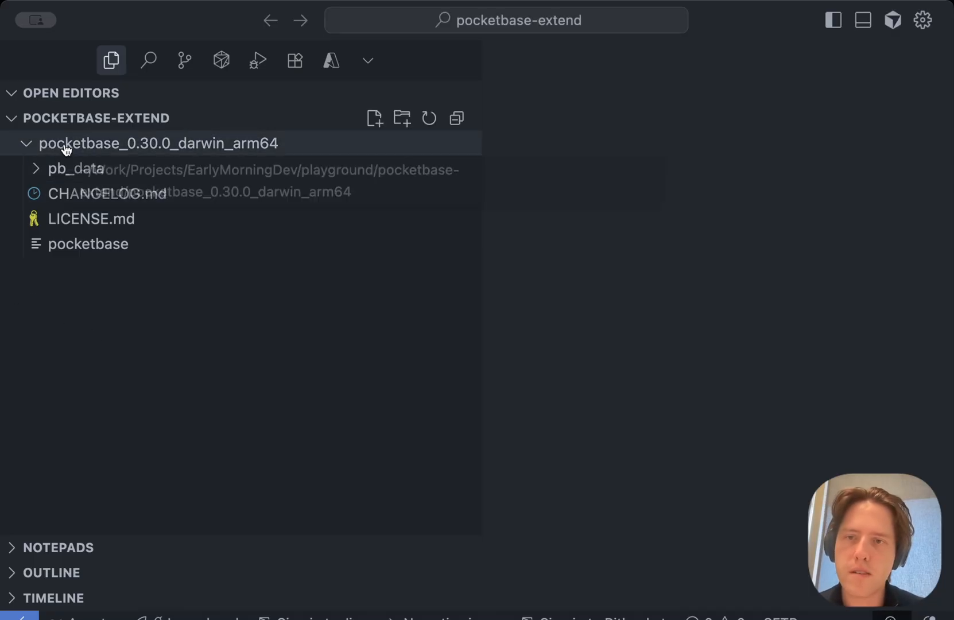
mouse_move(619, 399)
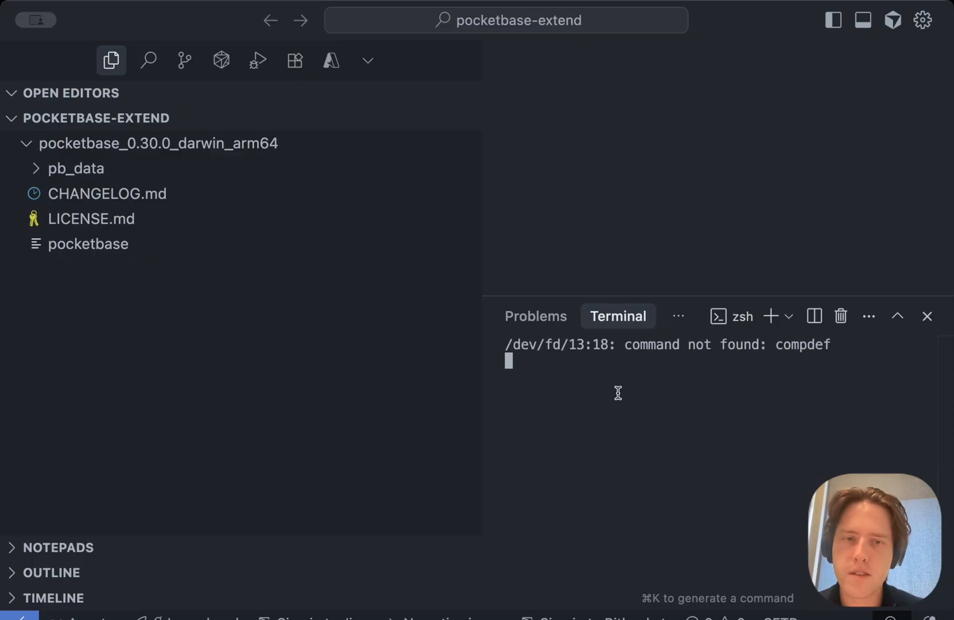
- Create a pb_hooks folder inside the PocketBase folder and expand it
right_click(155, 143)
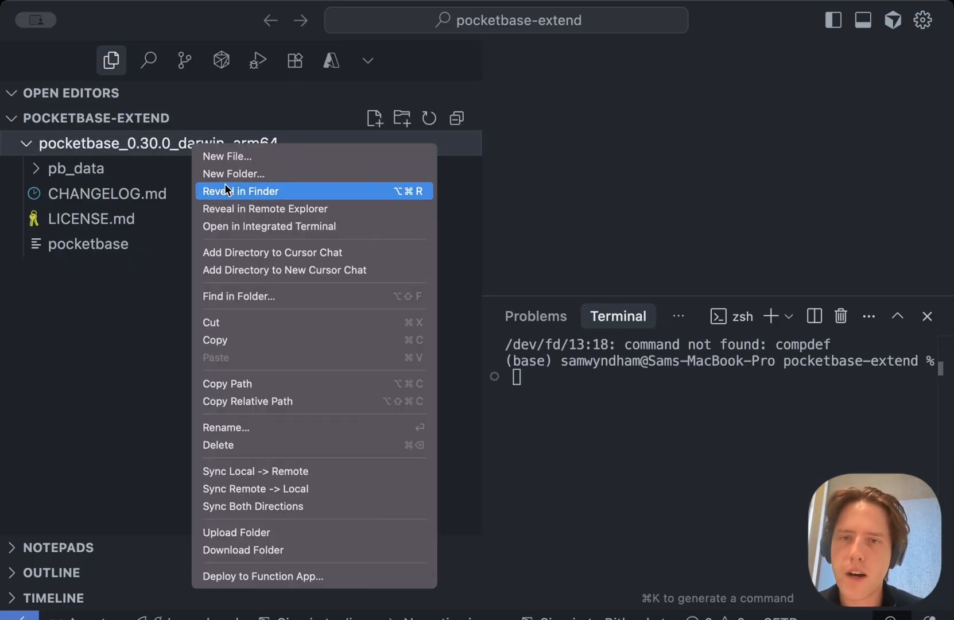
left_click(233, 173)
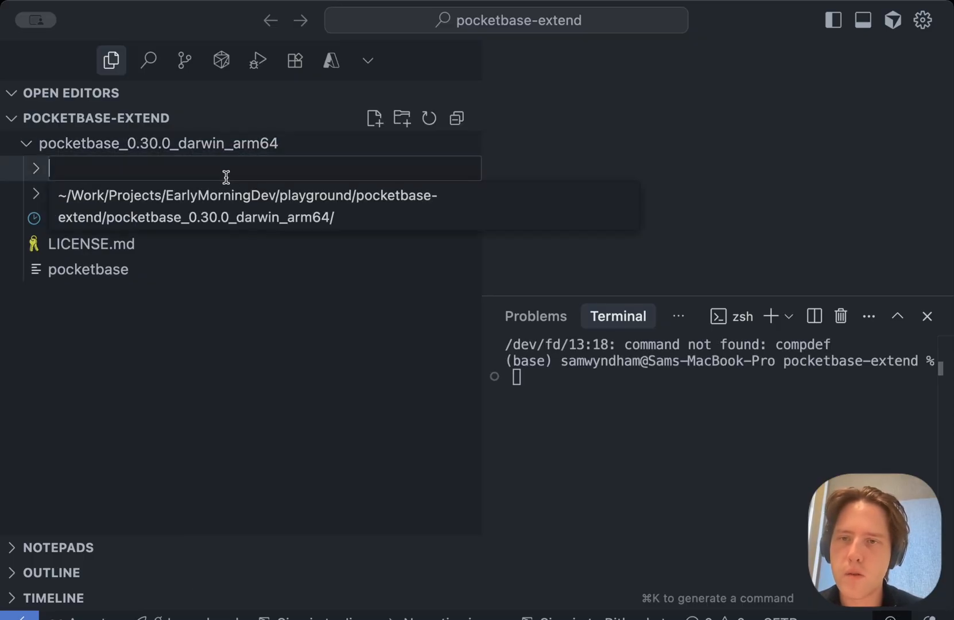
type("pb_hooks")
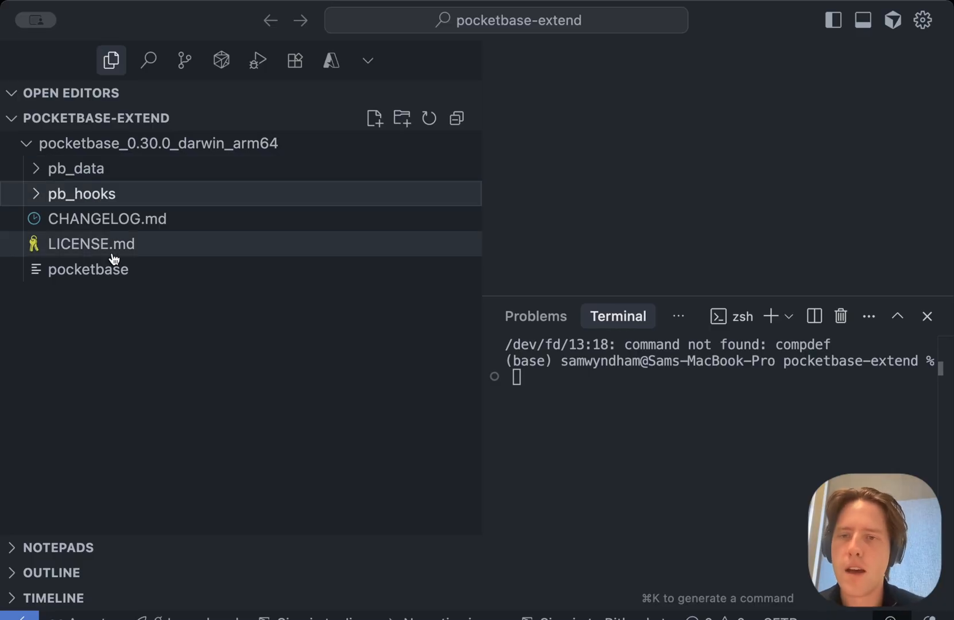
left_click(82, 193)
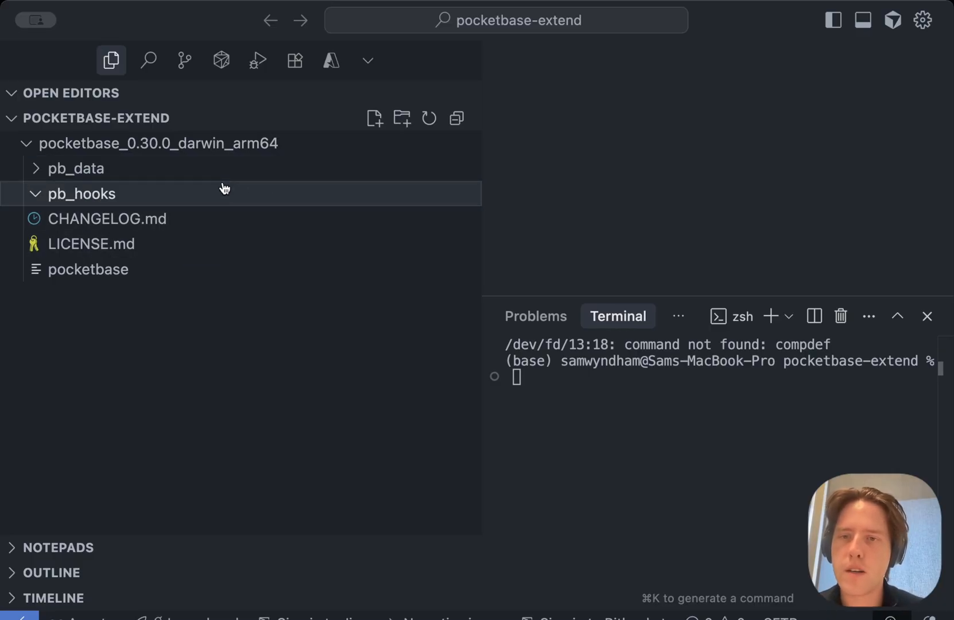
- Create an empty main.pb.js file inside pb_hooks and open it
left_click(376, 118)
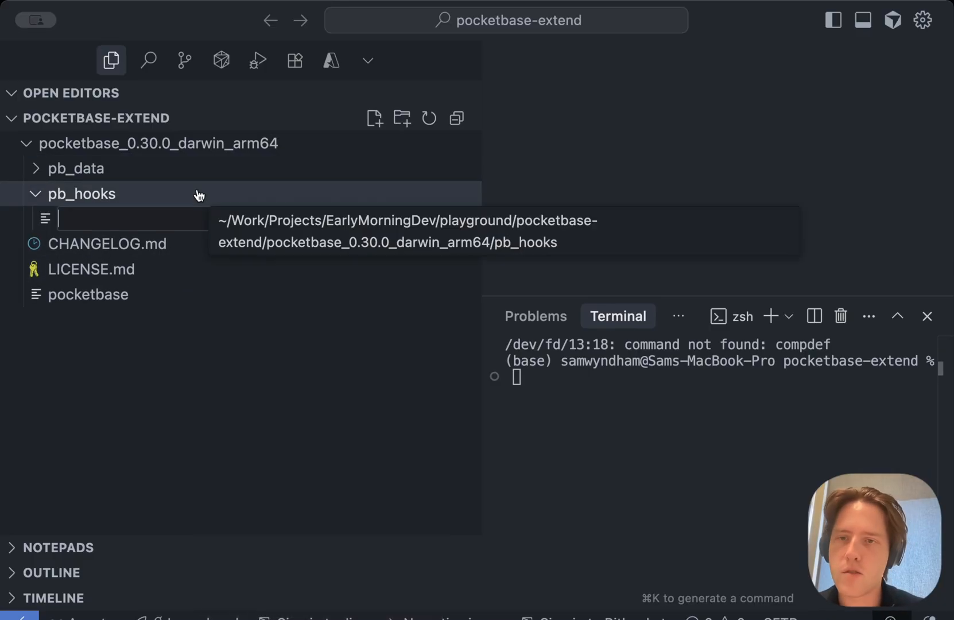
type("main")
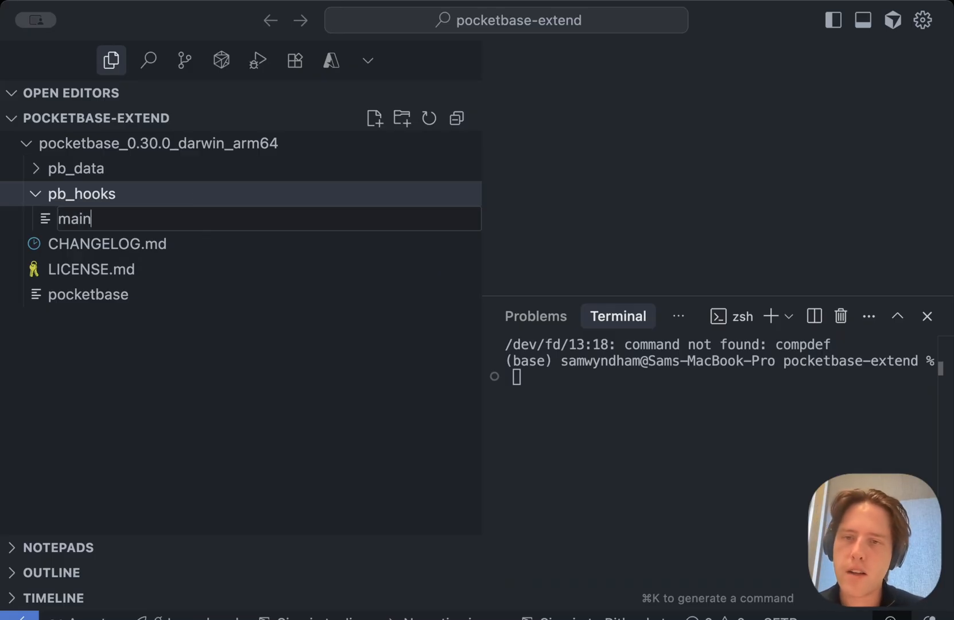
type(".pb.j")
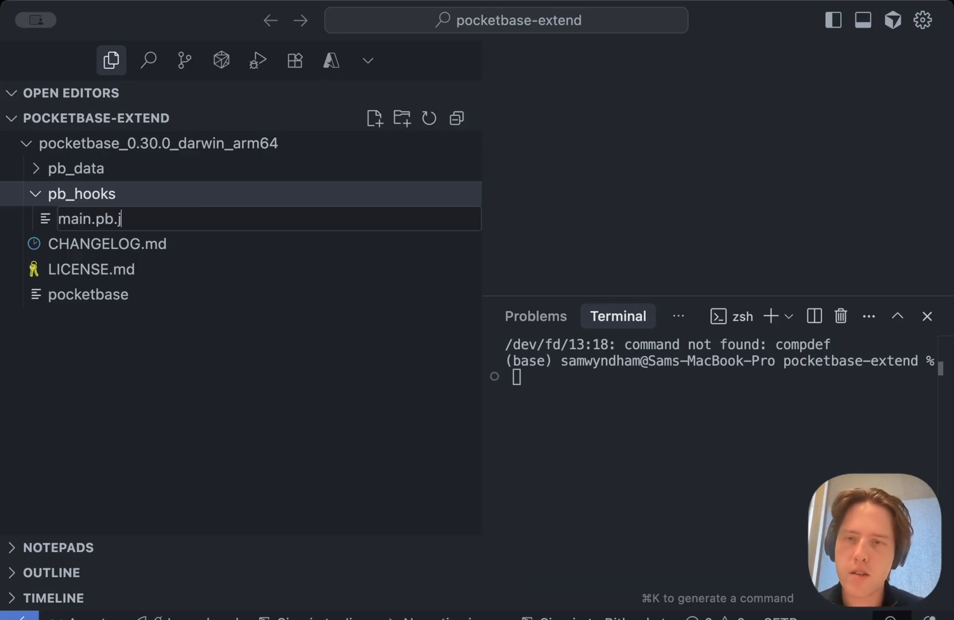
key("Enter")
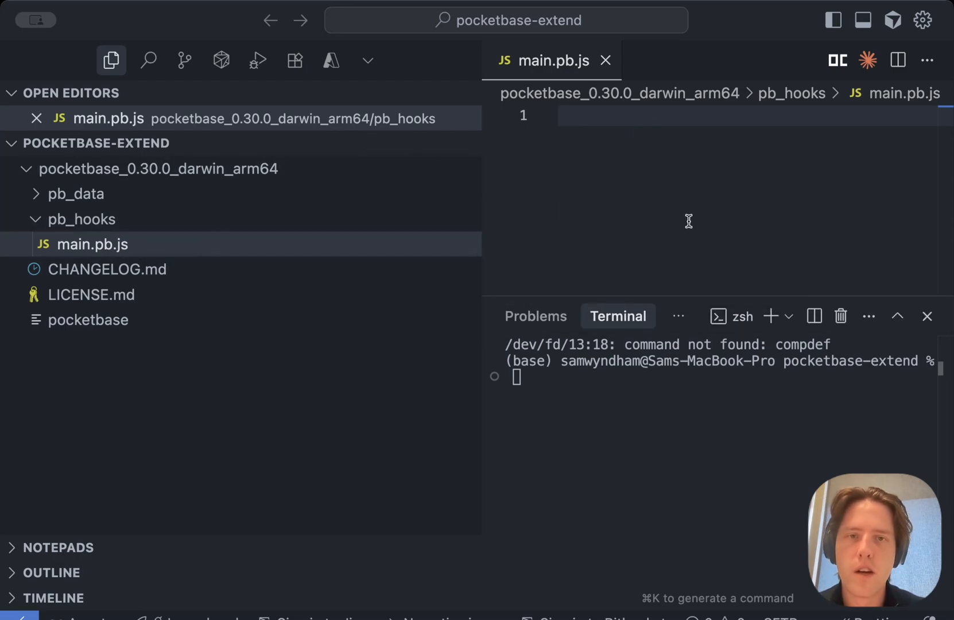
mouse_move(115, 255)
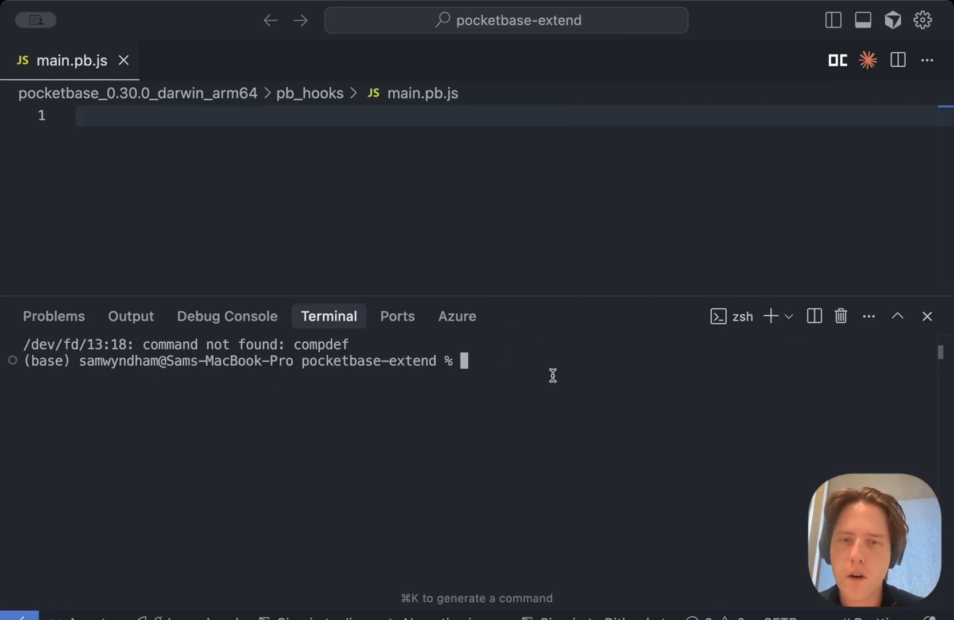
- From pocketbase_0.30.0_darwin_arm64, launch the local server with ./pocketbase serve
type("cd")
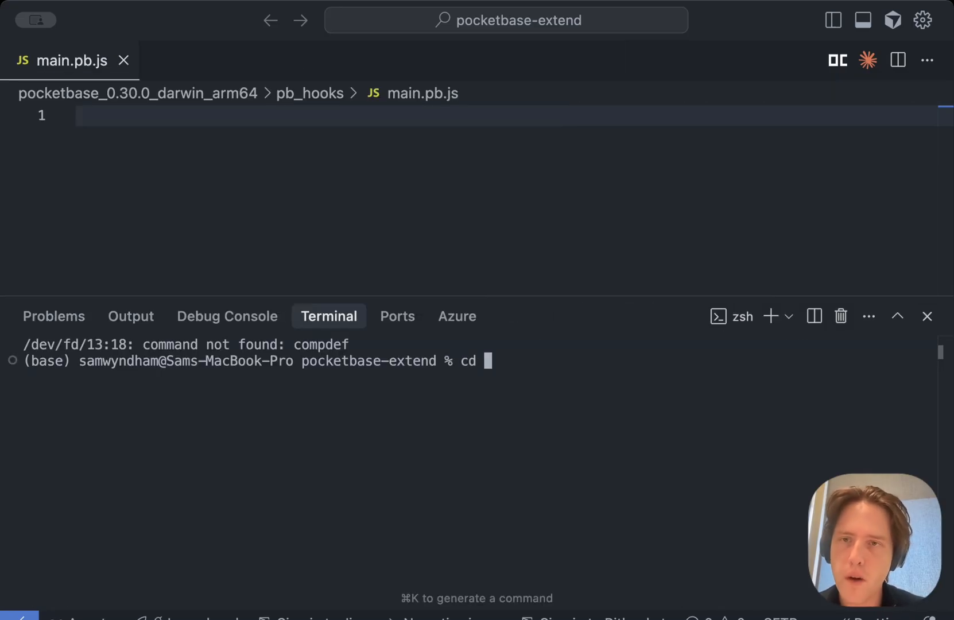
type("pocketbase_0.30.0_darwin_arm64")
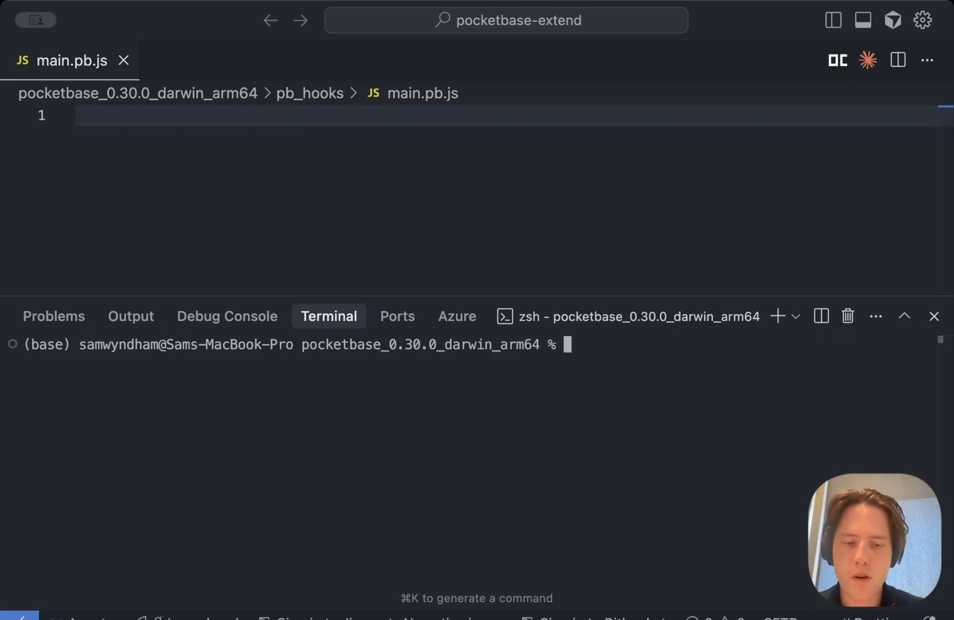
type("./pocketbase")
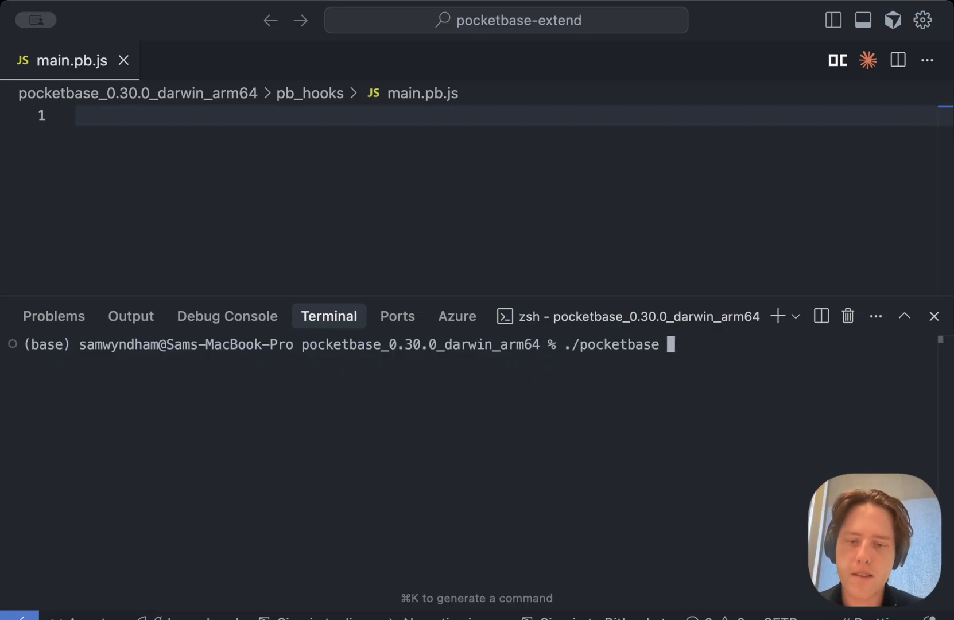
key("Enter")
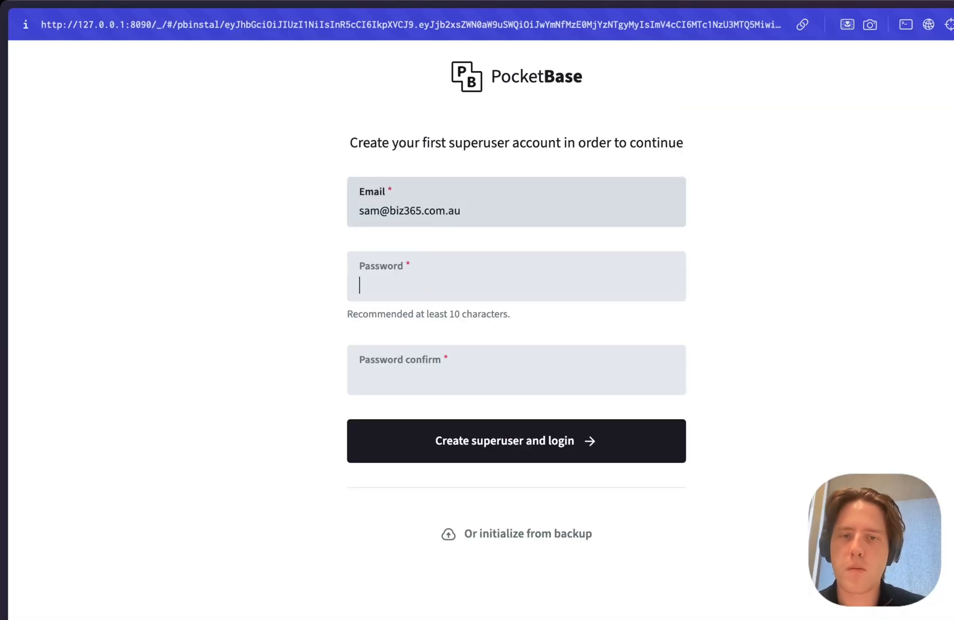
- Fill in the superuser password on the installer page for the local instance
left_click(517, 441)
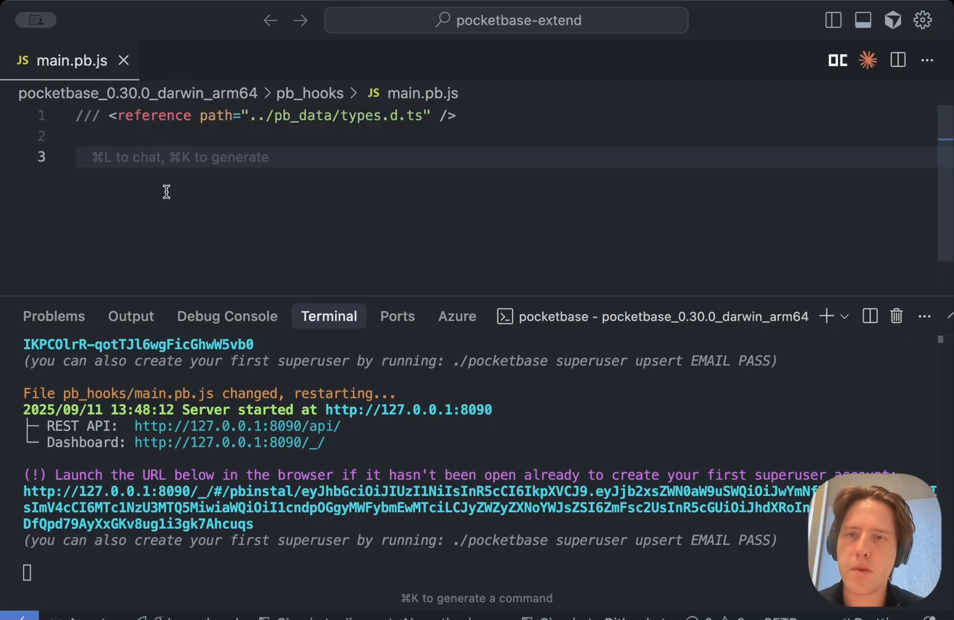
mouse_move(186, 159)
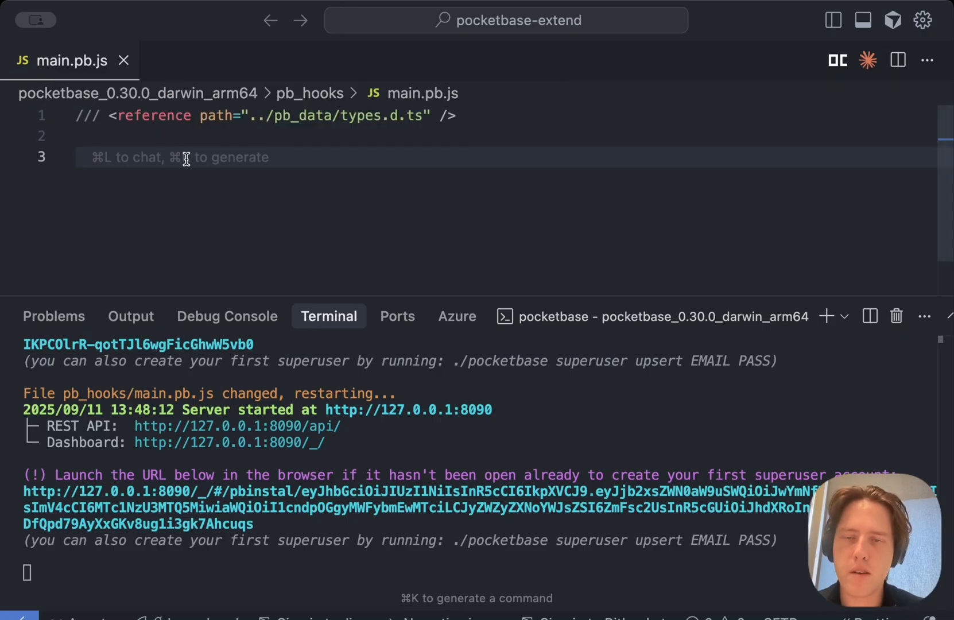
- Register routerAdd GET "/hello" returning e.json(200, {message: "Hello!"}), adjusting the requireAuth middleware part
type("routerAdd")
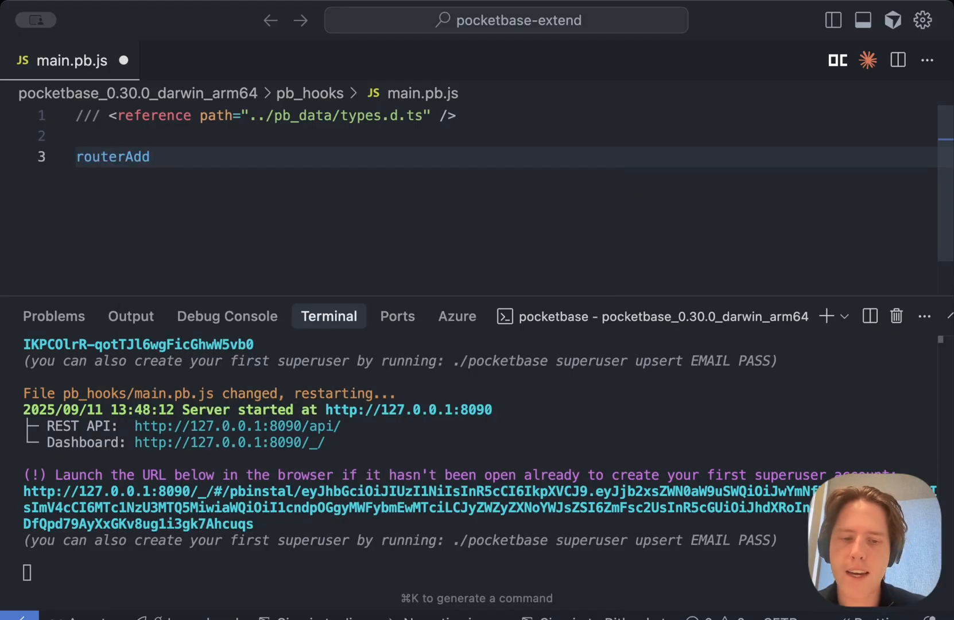
type("()")
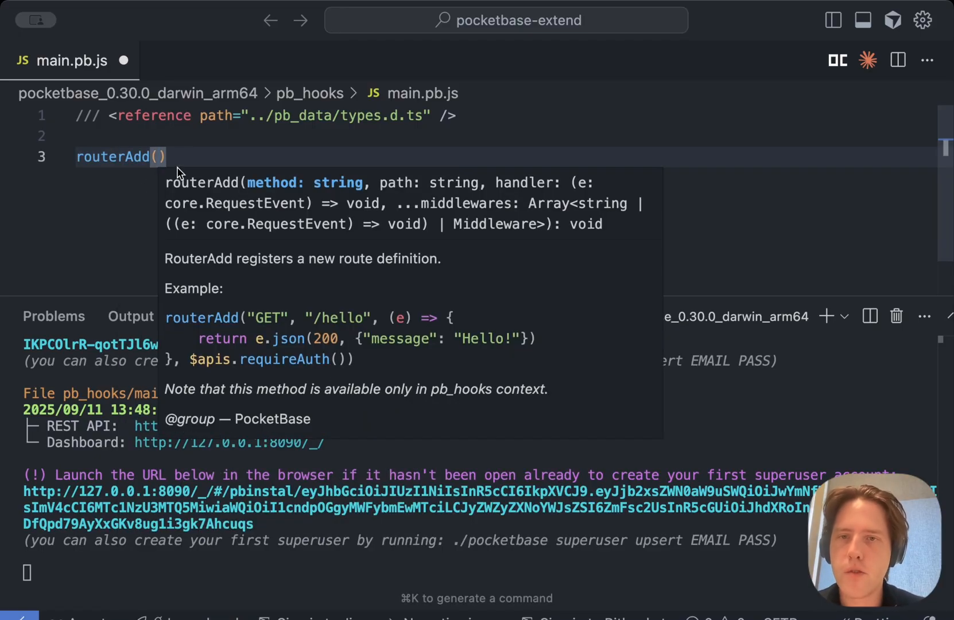
mouse_move(482, 113)
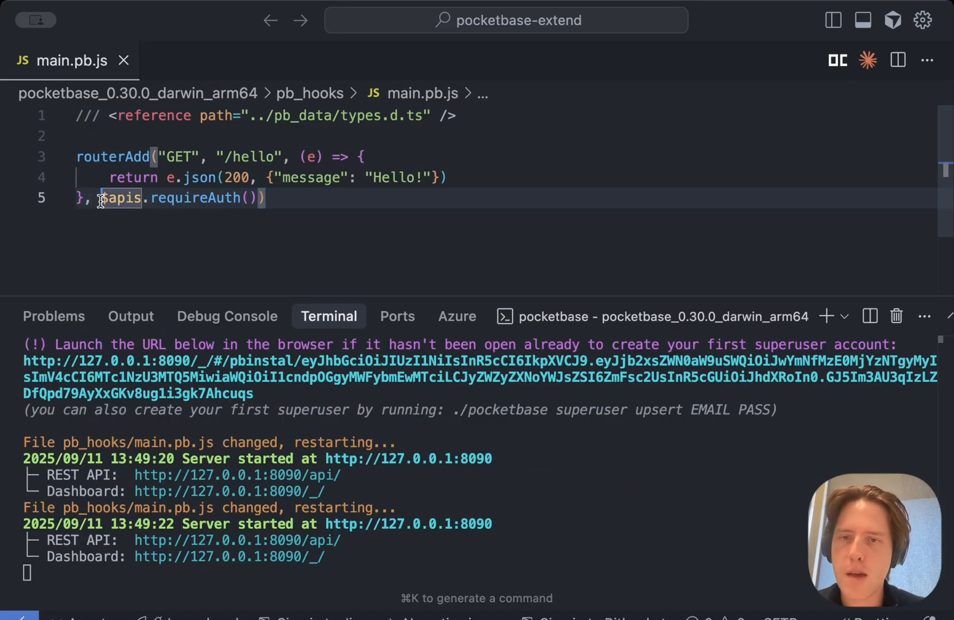
left_click_drag(100, 198, 249, 198)
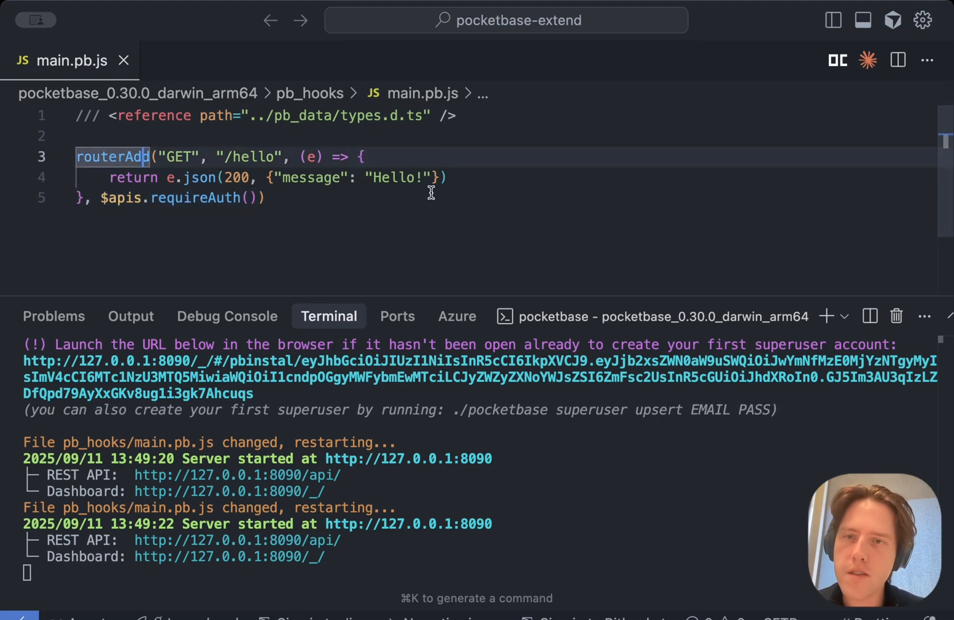
type("Auth")
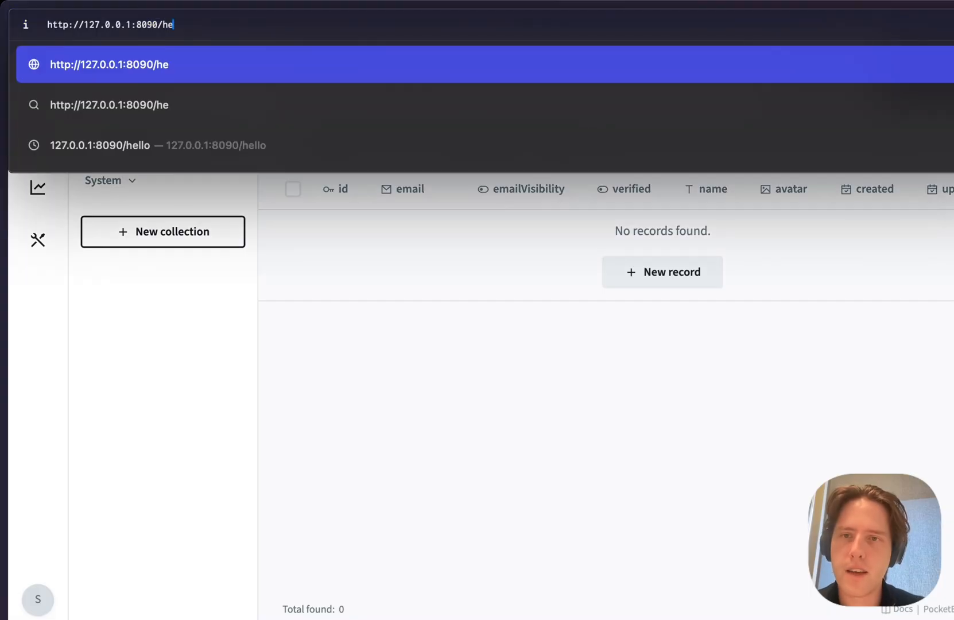
key("Enter")
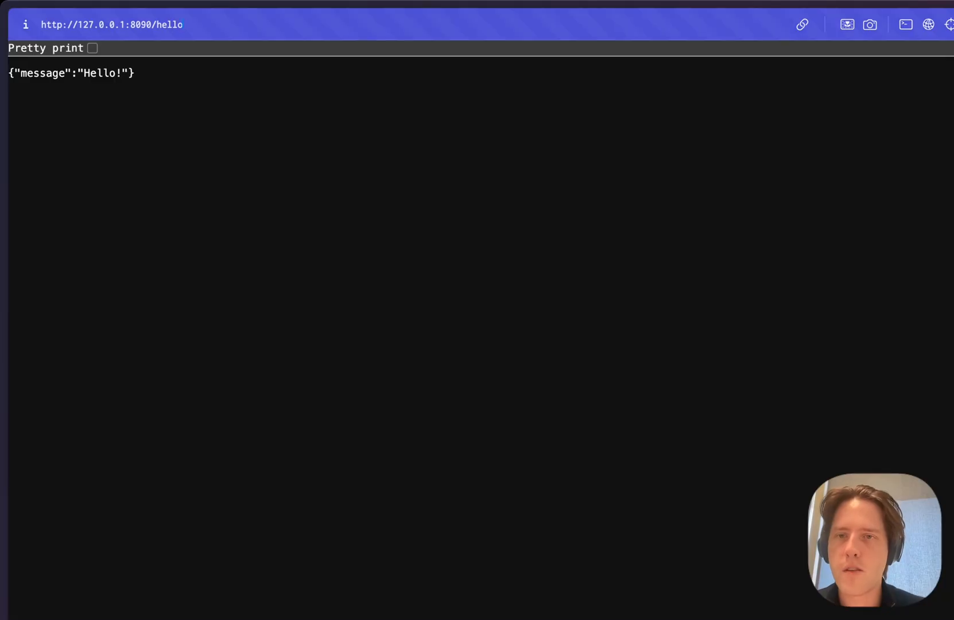
double_click(169, 24)
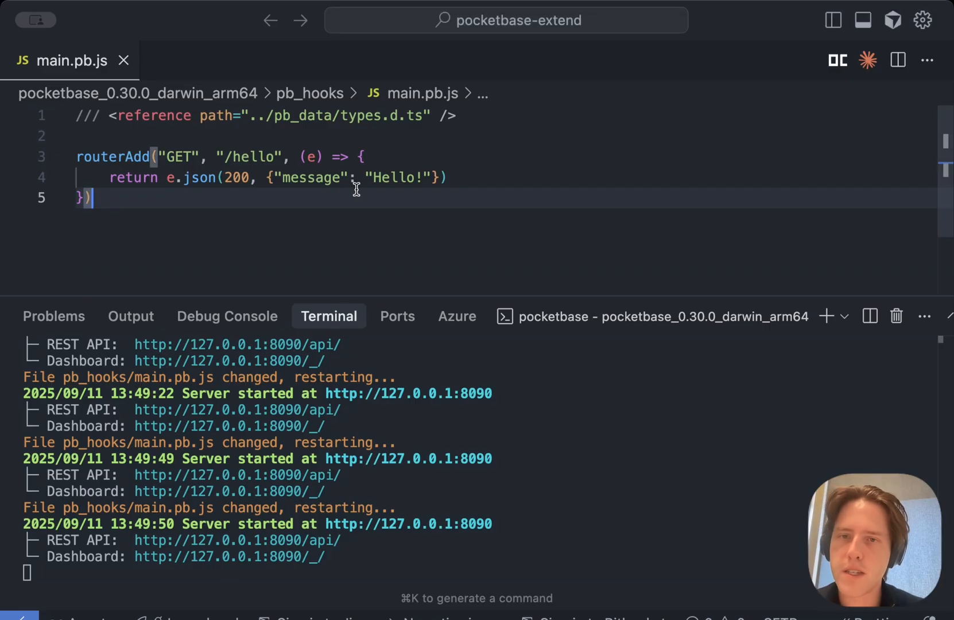
- Extend the e.json response message to "Hello! Early Morning!"
left_click(420, 177)
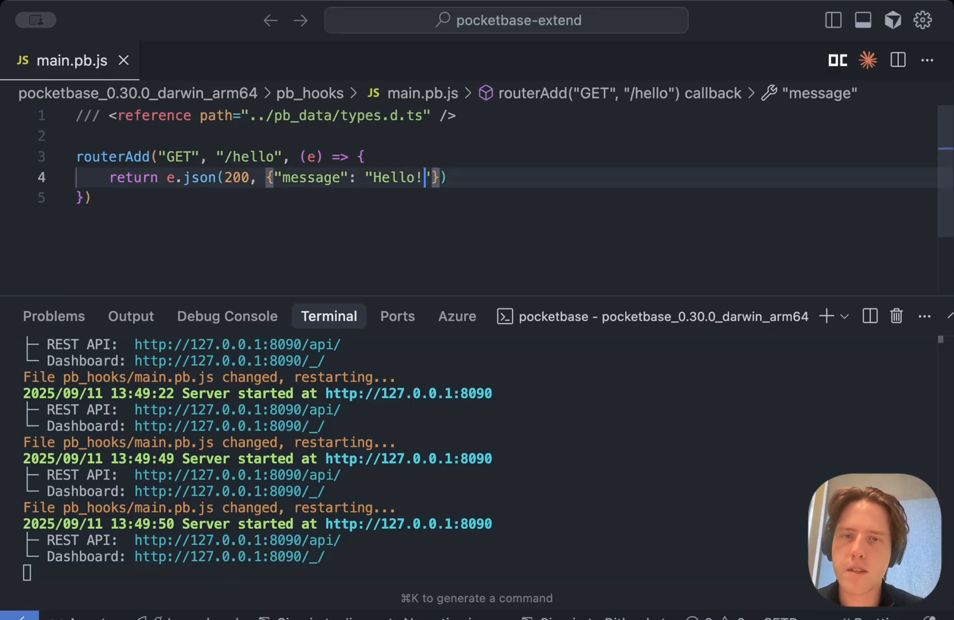
type("Early")
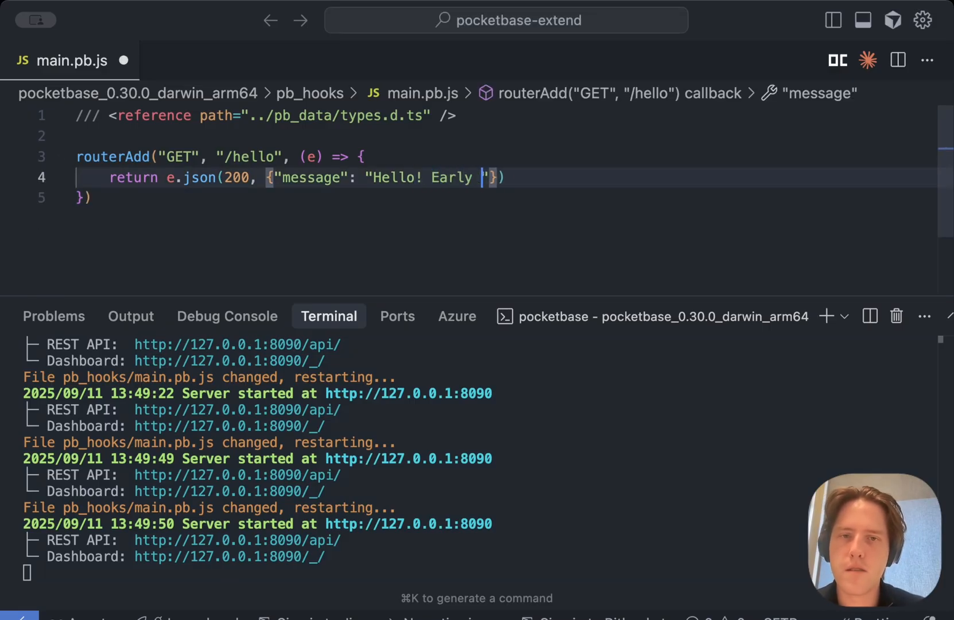
type("Morning!")
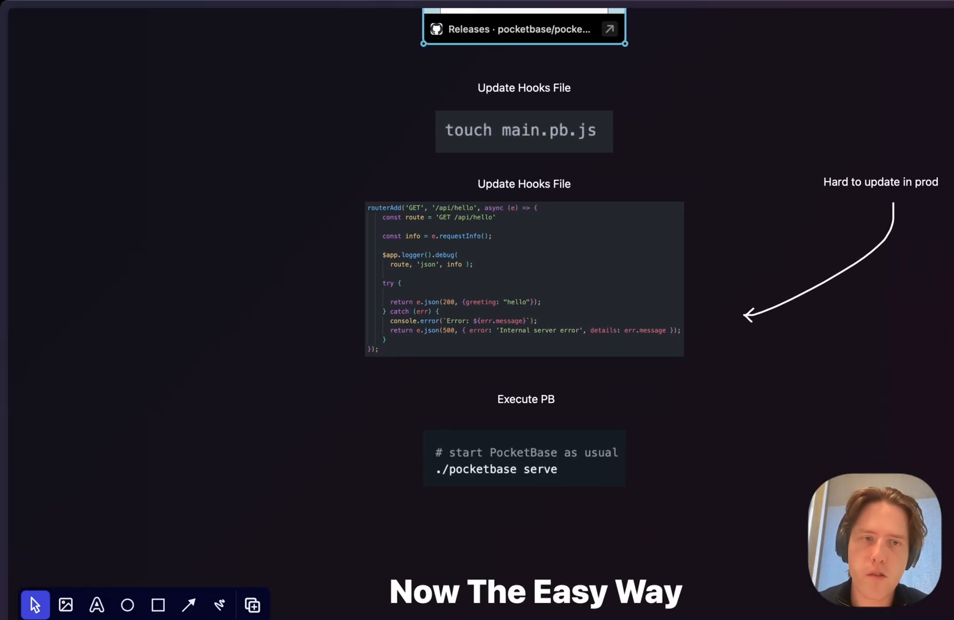
- Scroll from the hooks code example down to the 'Now The Easy Way' PocketHost screenshot
left_click(524, 282)
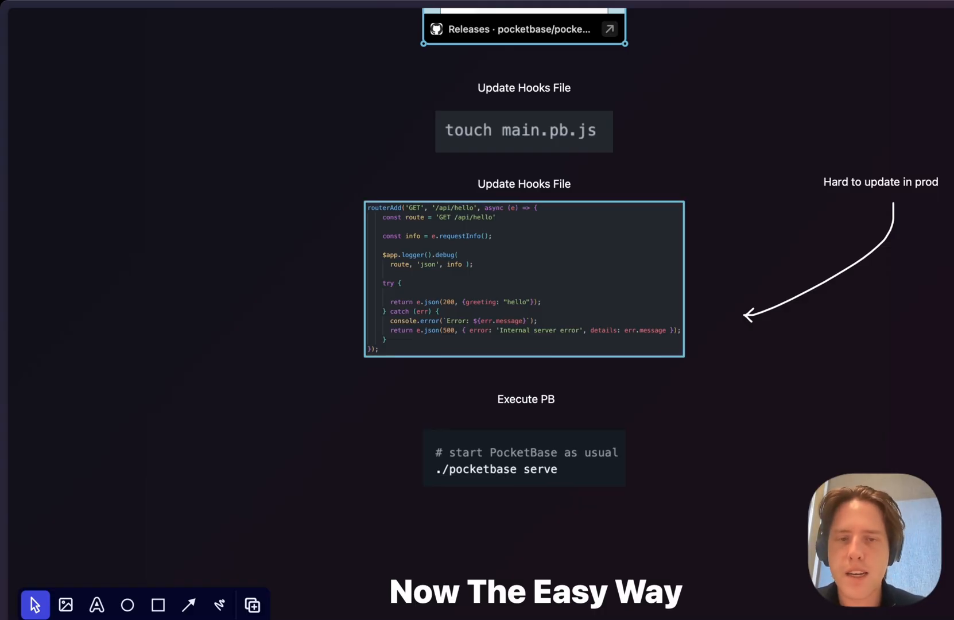
scroll("down", 3)
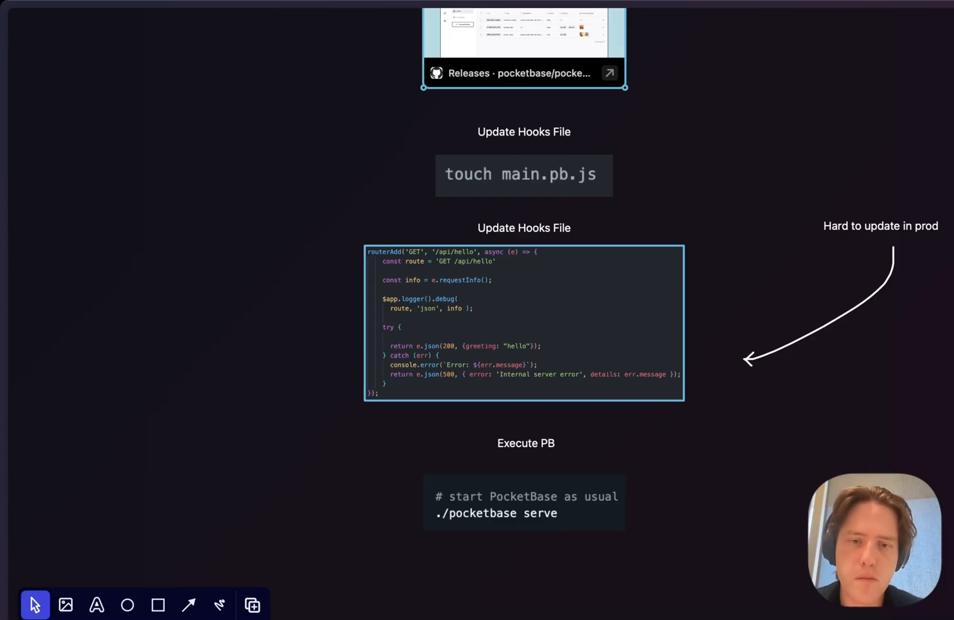
scroll("down", 3)
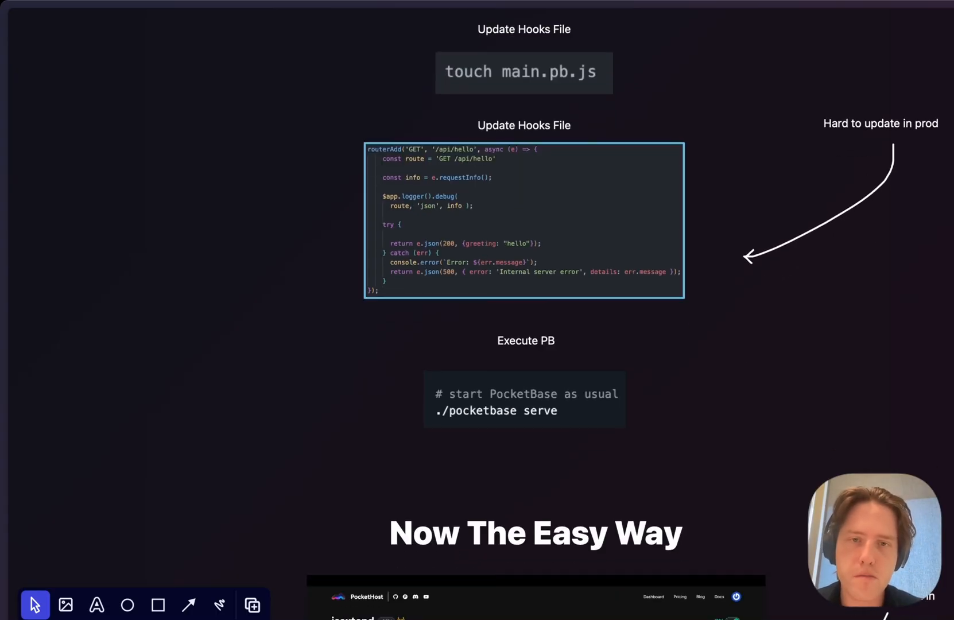
scroll("down", 3)
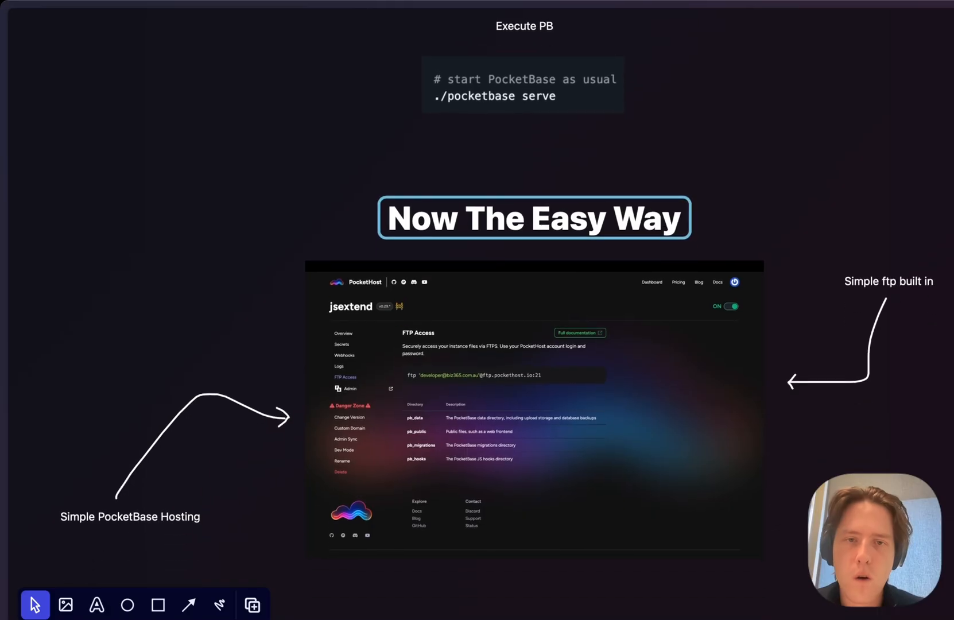
scroll("down", 3)
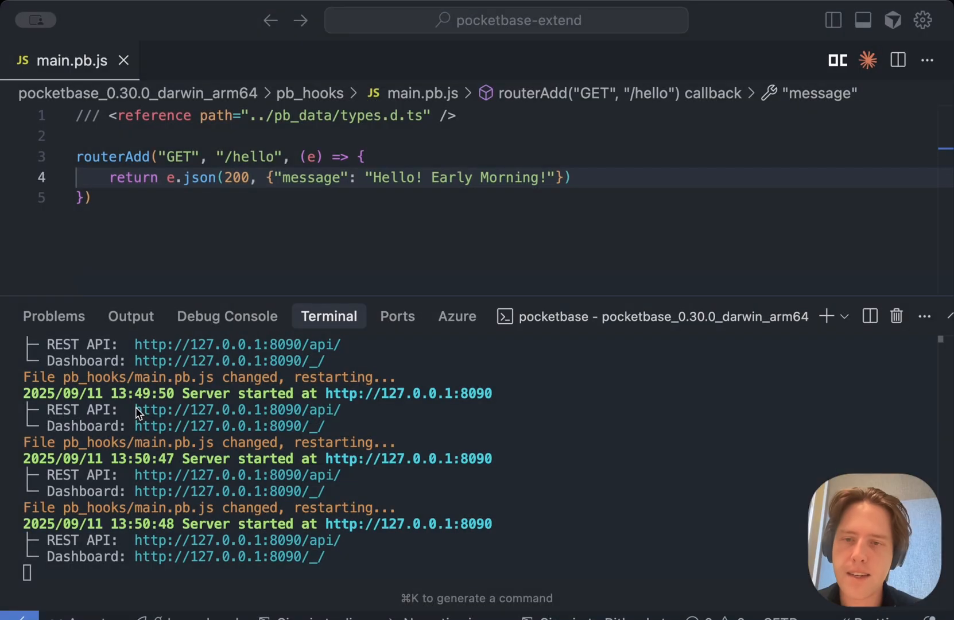
- Check the SFTP extension is installed in Extensions, then bring up the command search
left_click(295, 60)
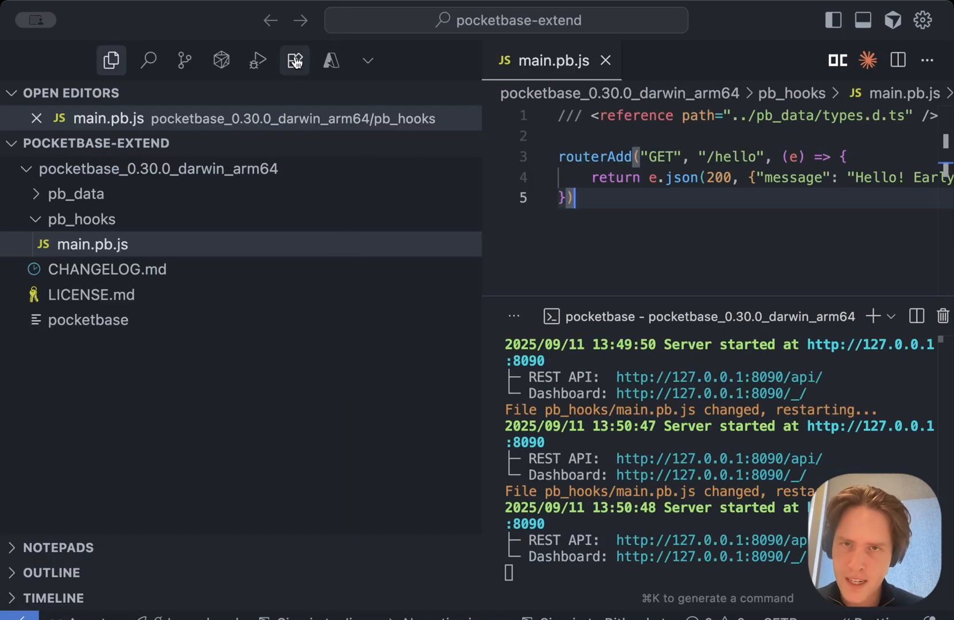
left_click(294, 60)
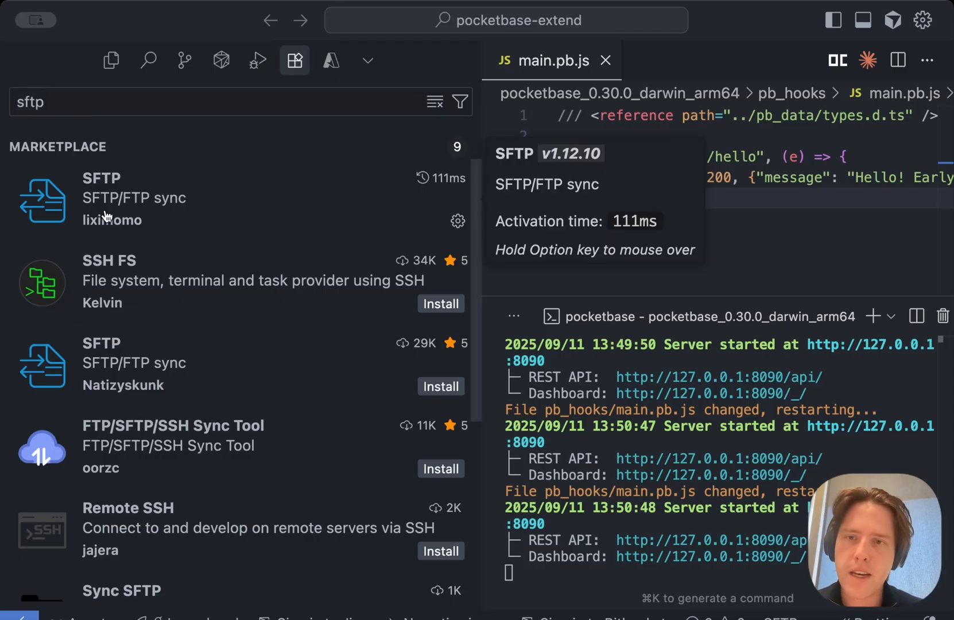
mouse_move(172, 211)
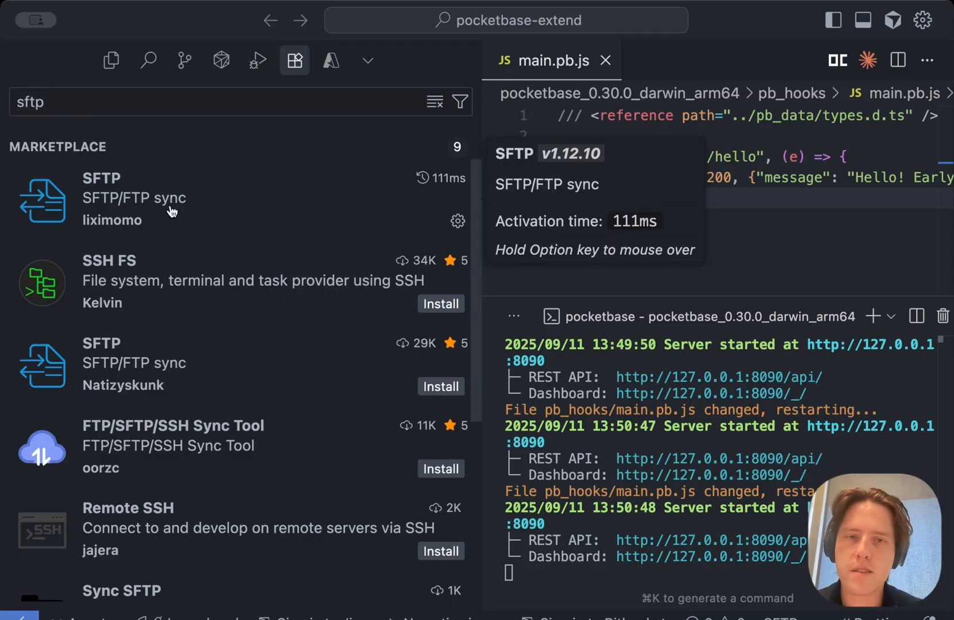
left_click(295, 60)
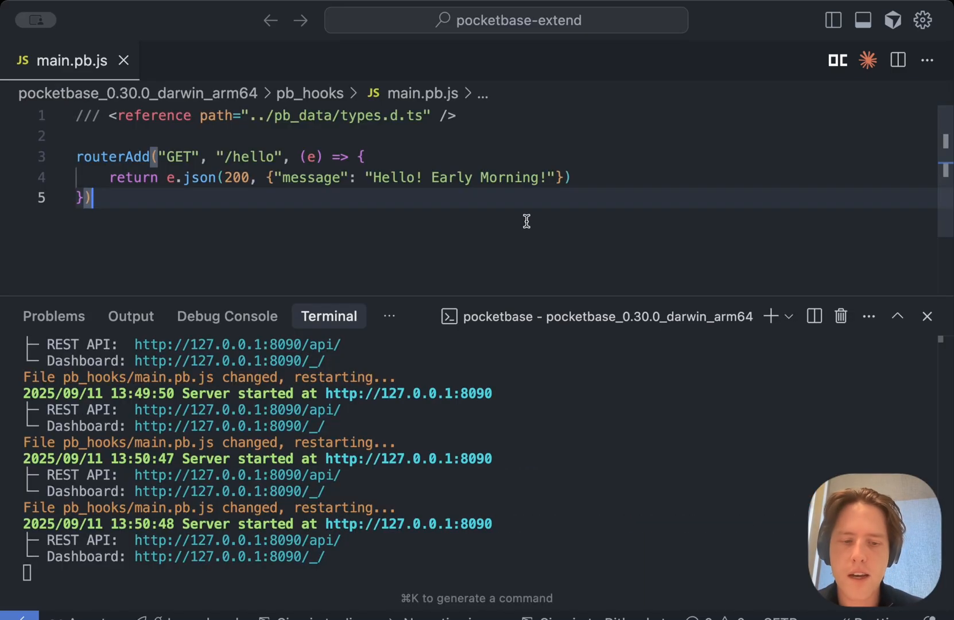
key("Cmd+P")
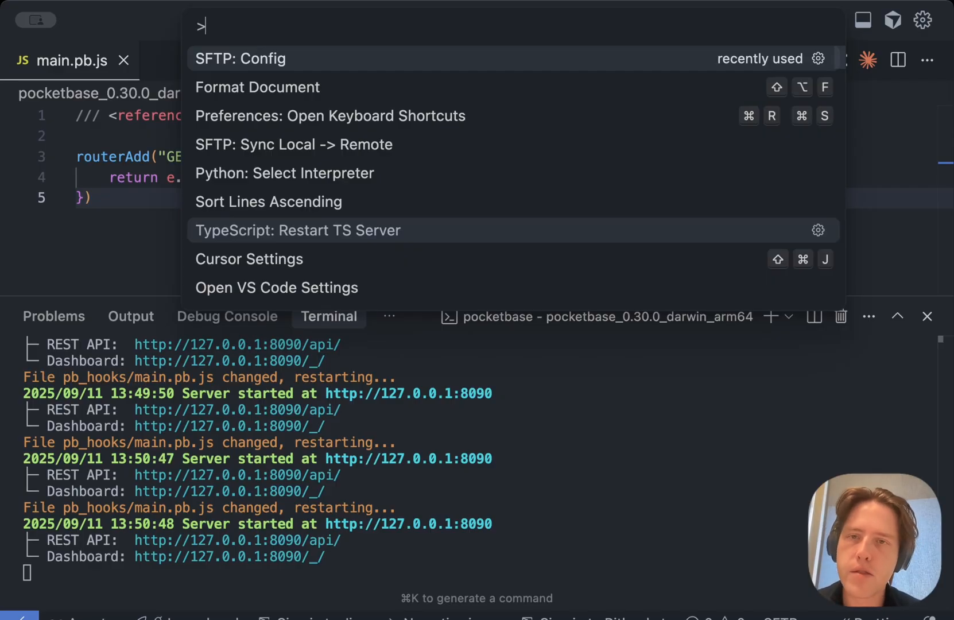
left_click(240, 57)
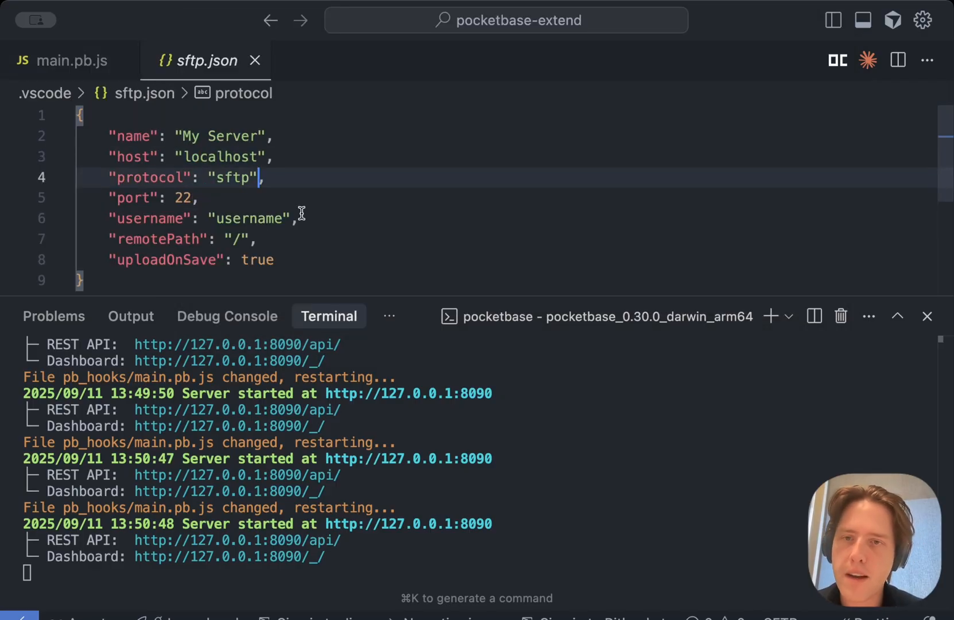
double_click(233, 177)
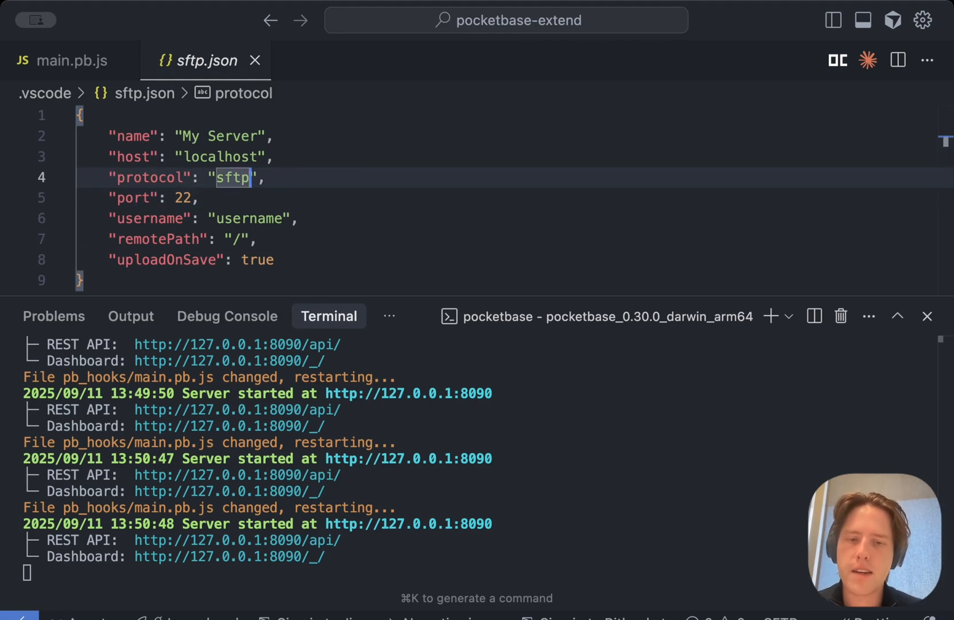
mouse_move(220, 186)
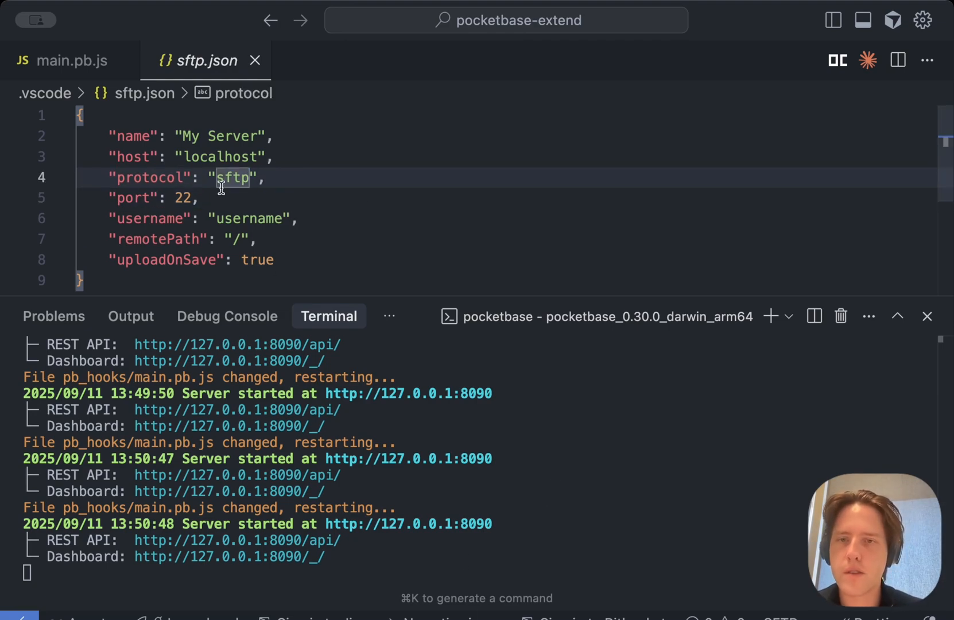
type("ftp")
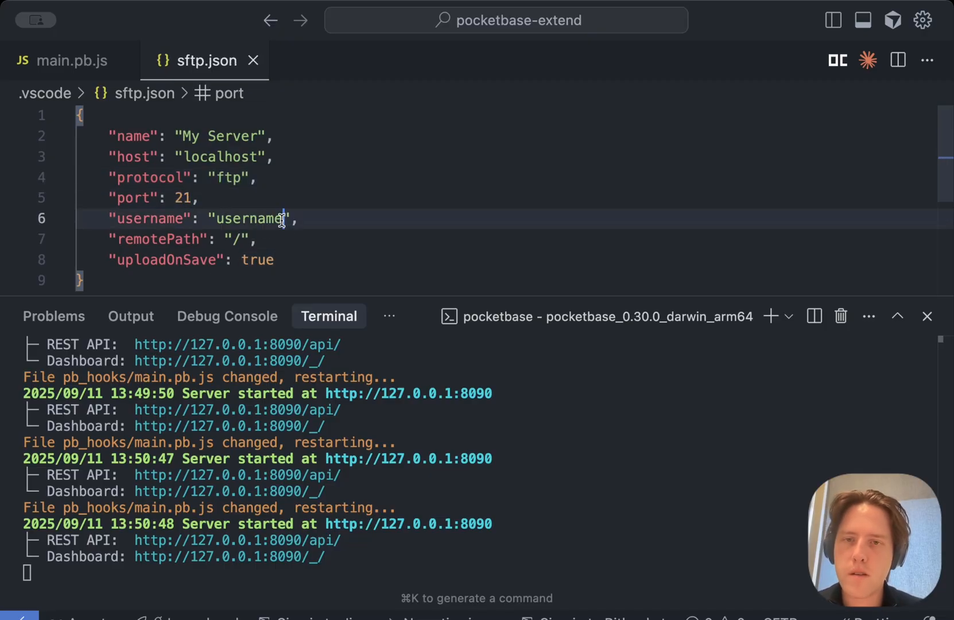
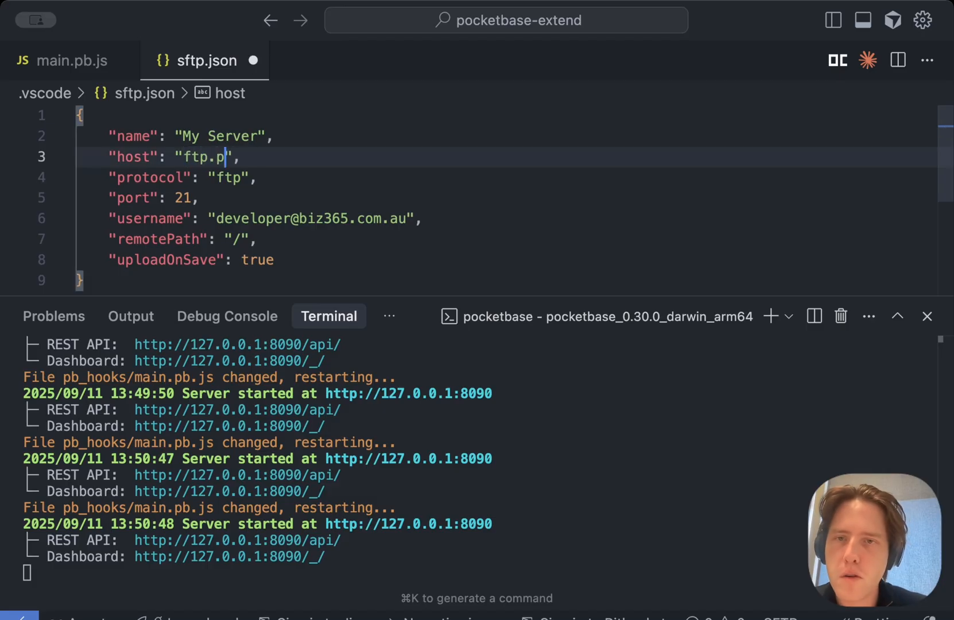
type("ockethost.io")
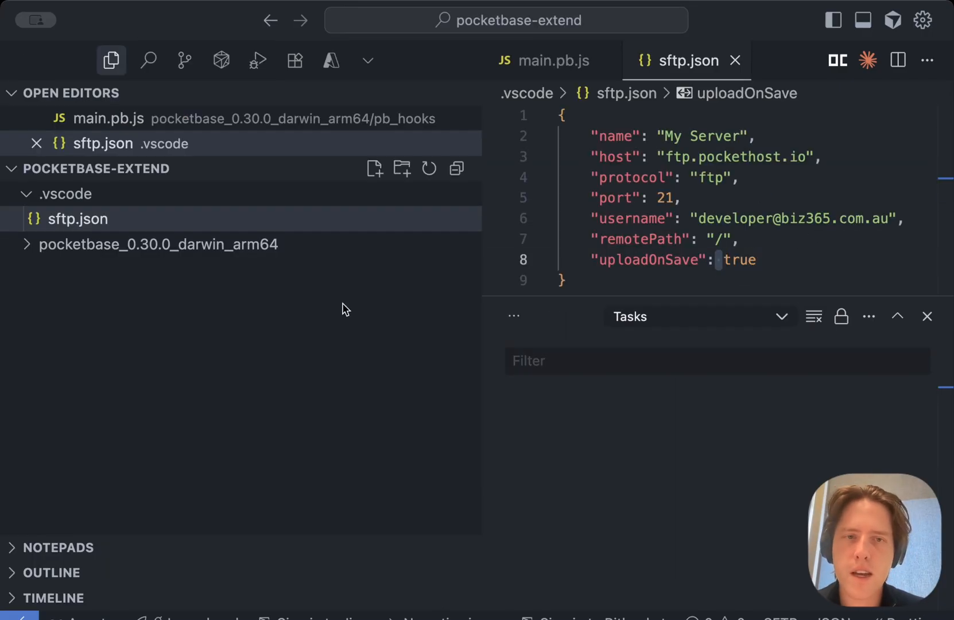
- Download the remote instance folder and create main.pb.js in jsextend/pb_hooks with the GET /hello route
key("Cmd+Shift+P")
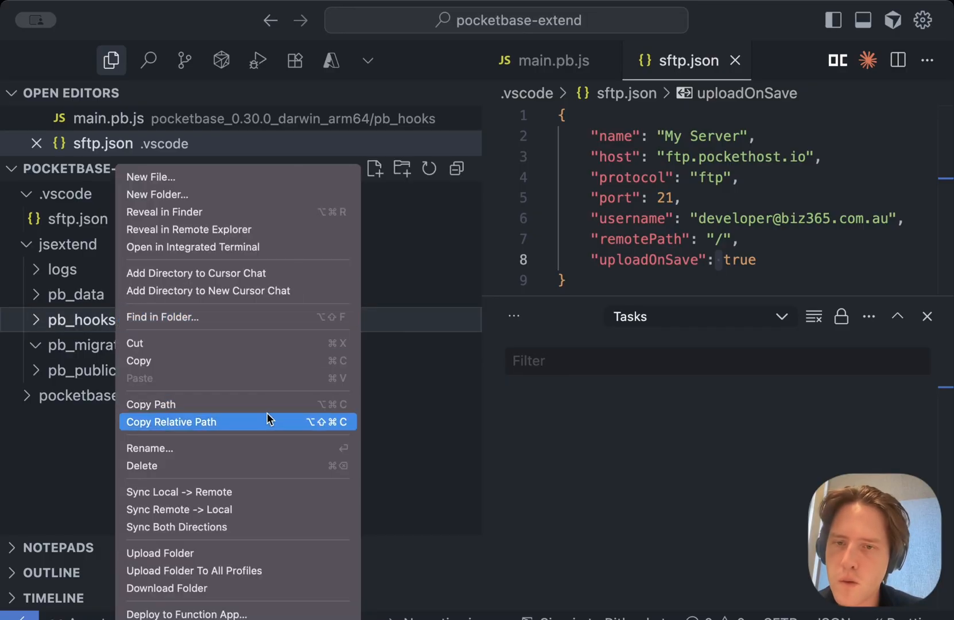
mouse_move(278, 510)
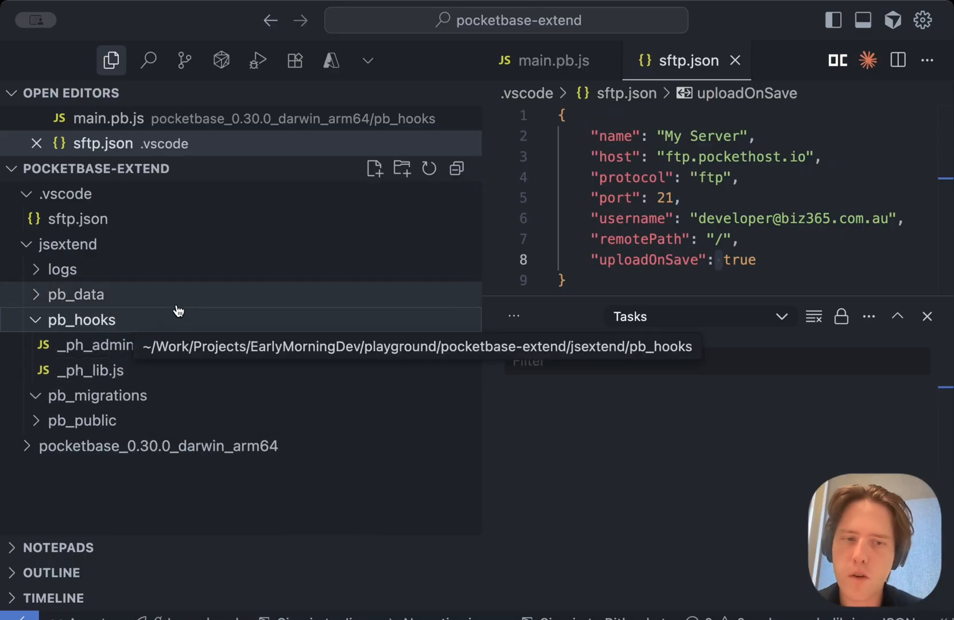
type("main.")
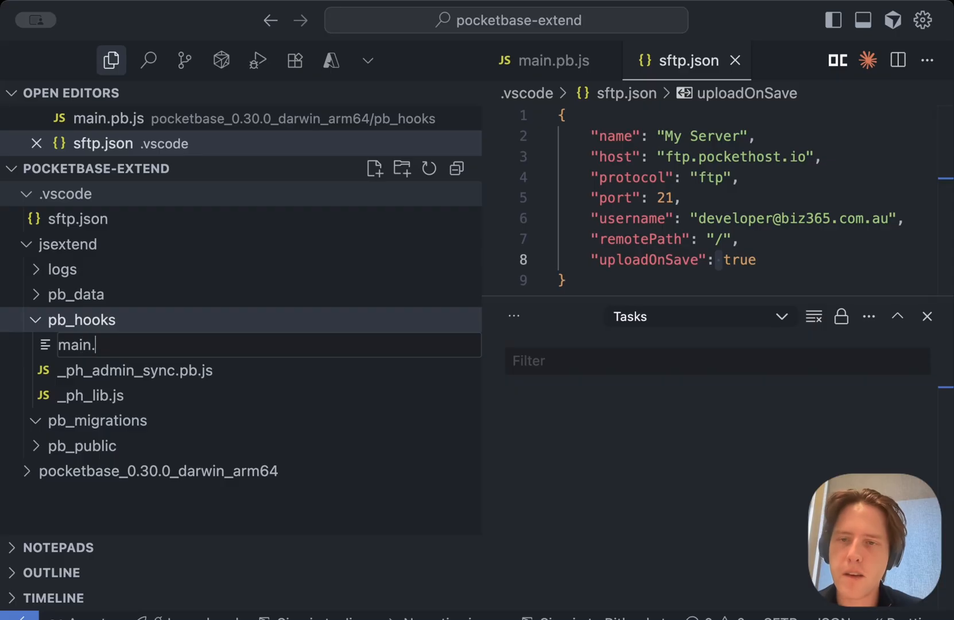
type("pb")
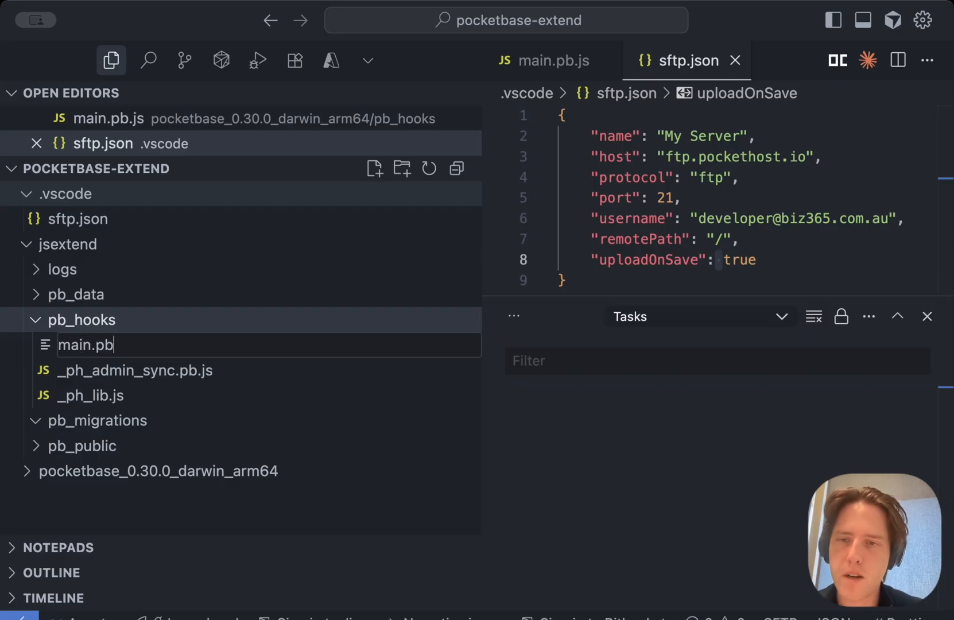
key("Enter")
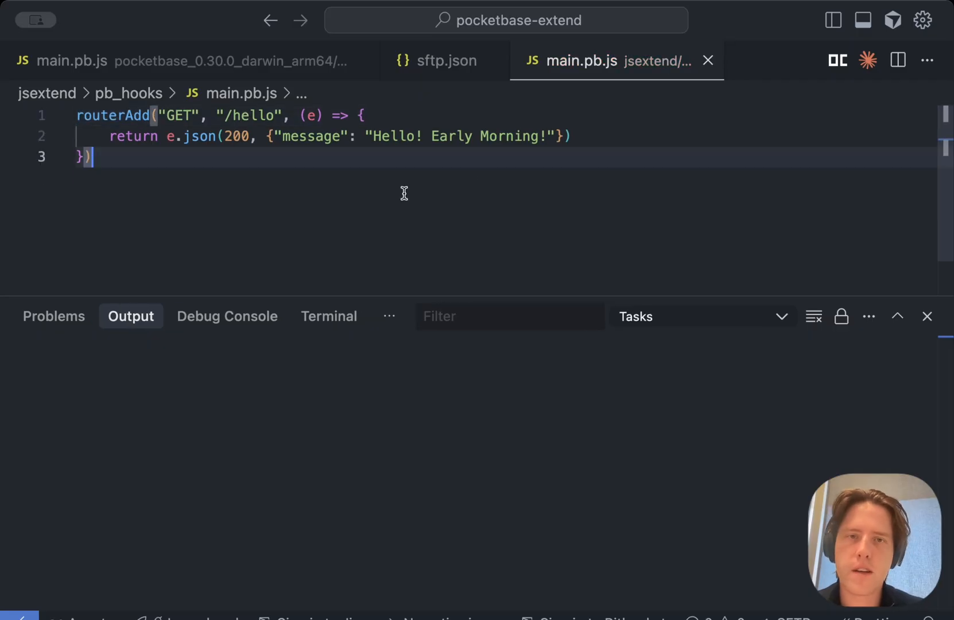
- Check PocketHost's FTP Access page and select main.pb.js in jsextend/pb_hooks for editing
left_click(710, 60)
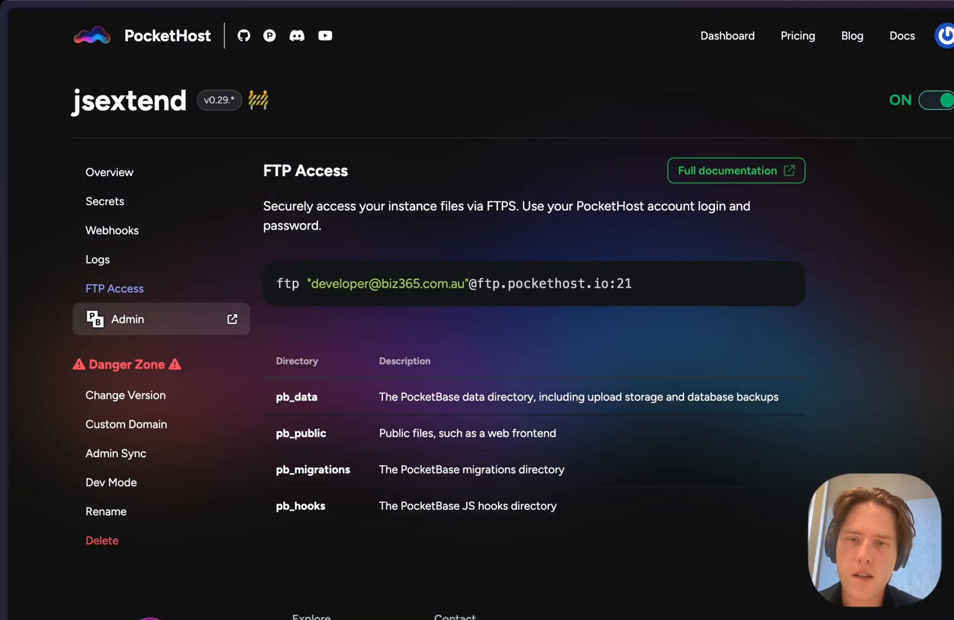
left_click(127, 319)
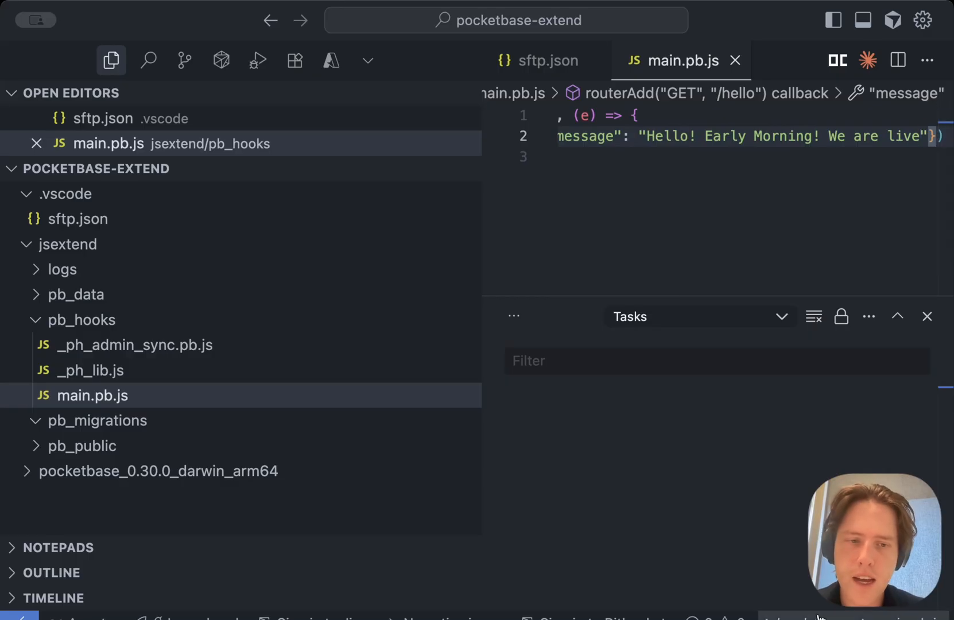
mouse_move(688, 515)
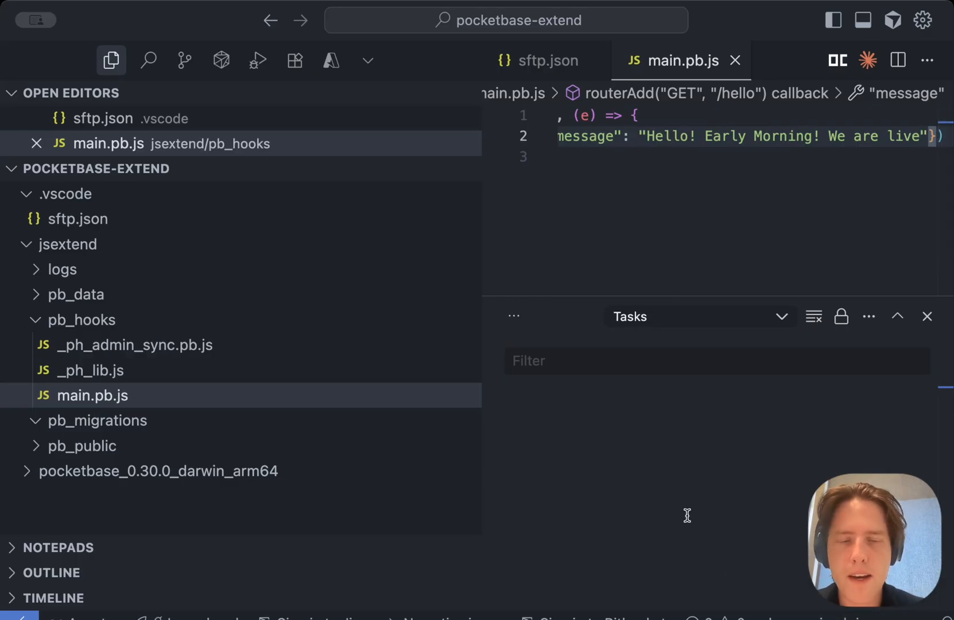
mouse_move(703, 417)
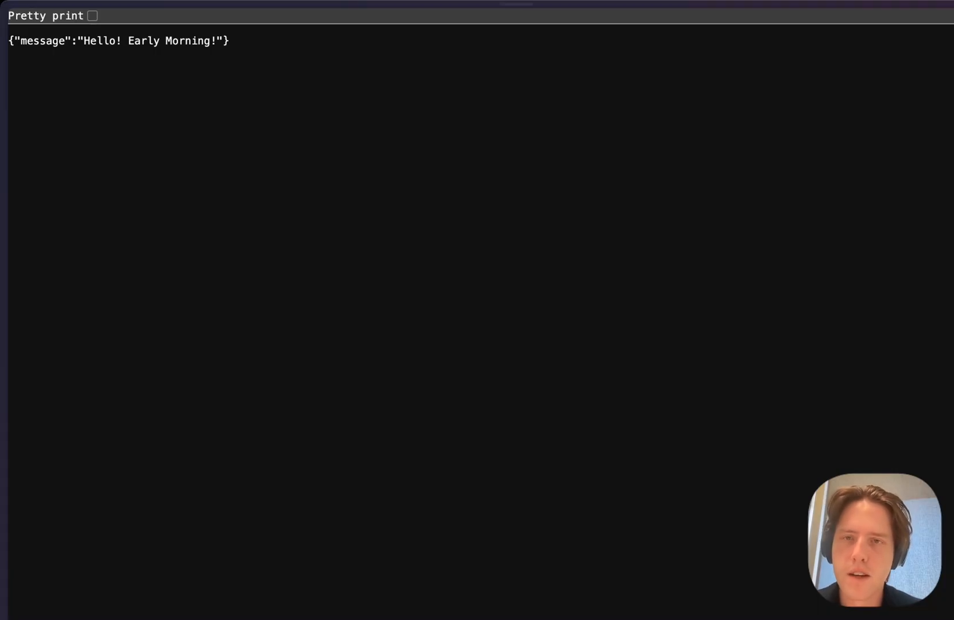
- Append 'We are live' to the hello message and view the /hello JSON reply in the browser
type("We are live")
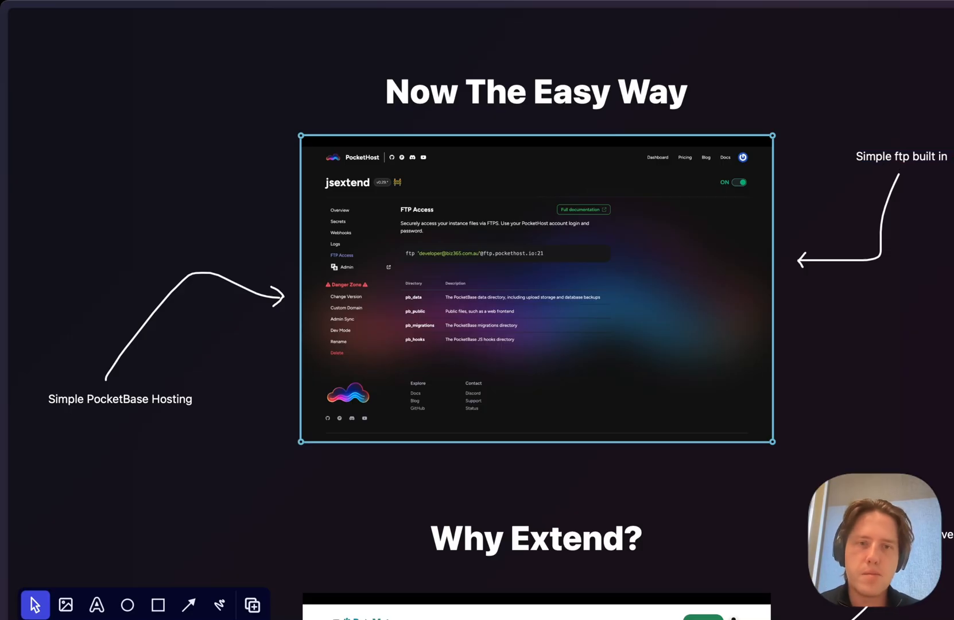
- Scroll the whiteboard canvas down to the Why Extend? PetsMates frame
scroll("down", 3)
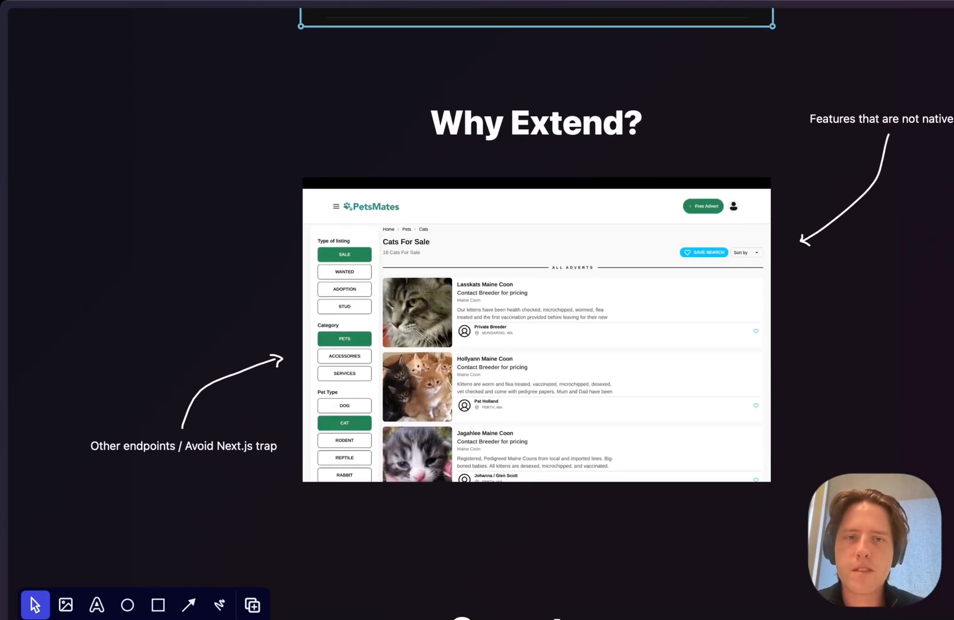
scroll("down", 3)
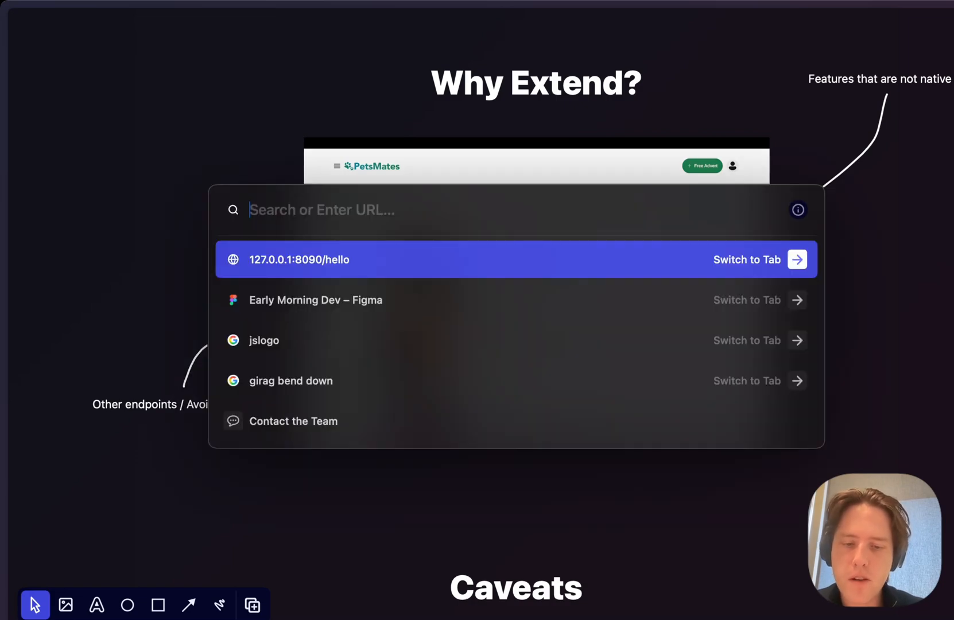
- Search for pocketbase-stripe and open its GitHub repository result
type("pocketbase.io")
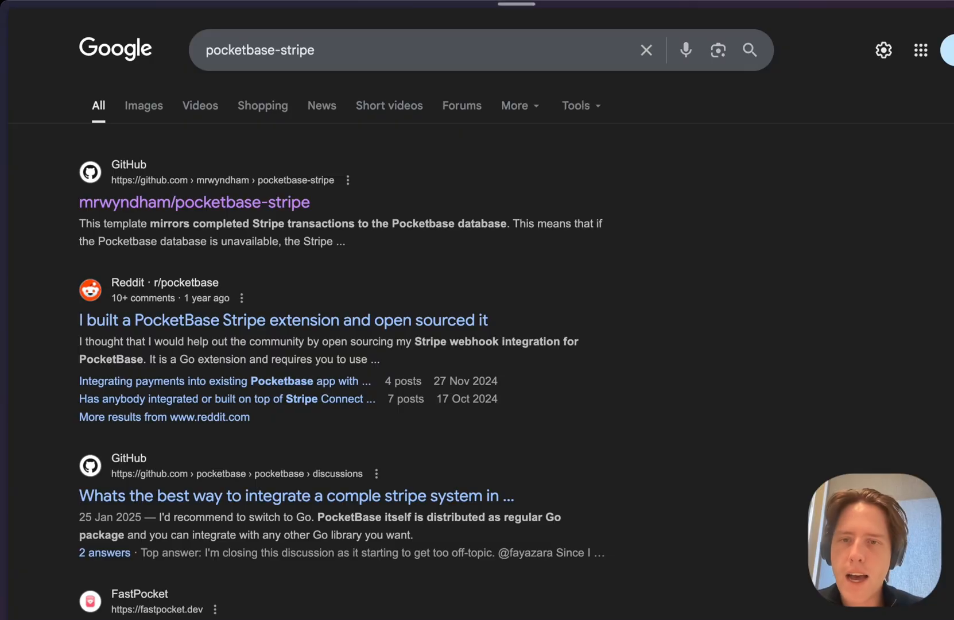
mouse_move(194, 201)
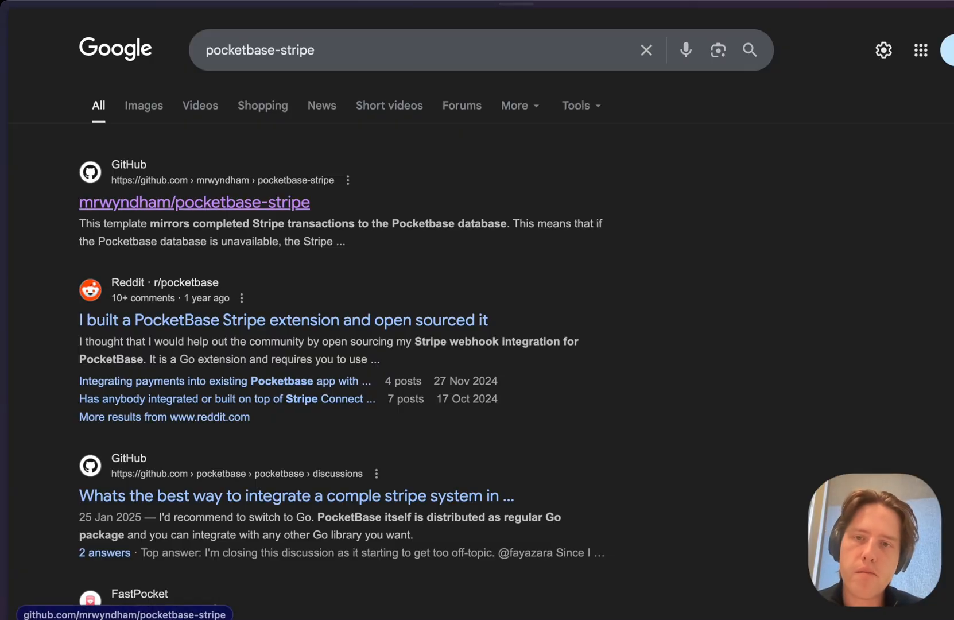
left_click(194, 202)
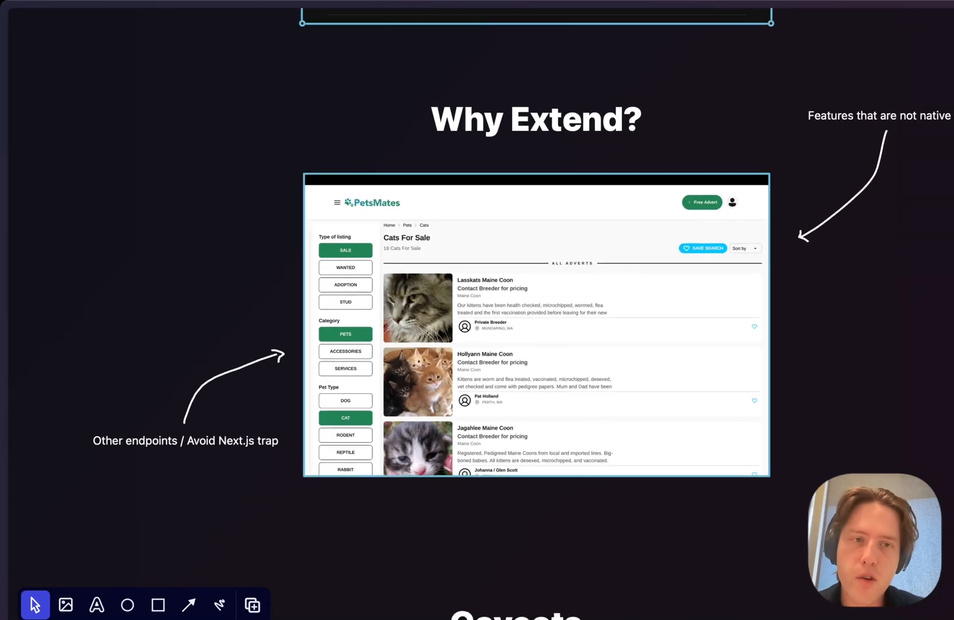
- Scroll down to the Caveats diagram linking Main.pb.js, Goja, JSVM and Pocketbase
scroll("down", 3)
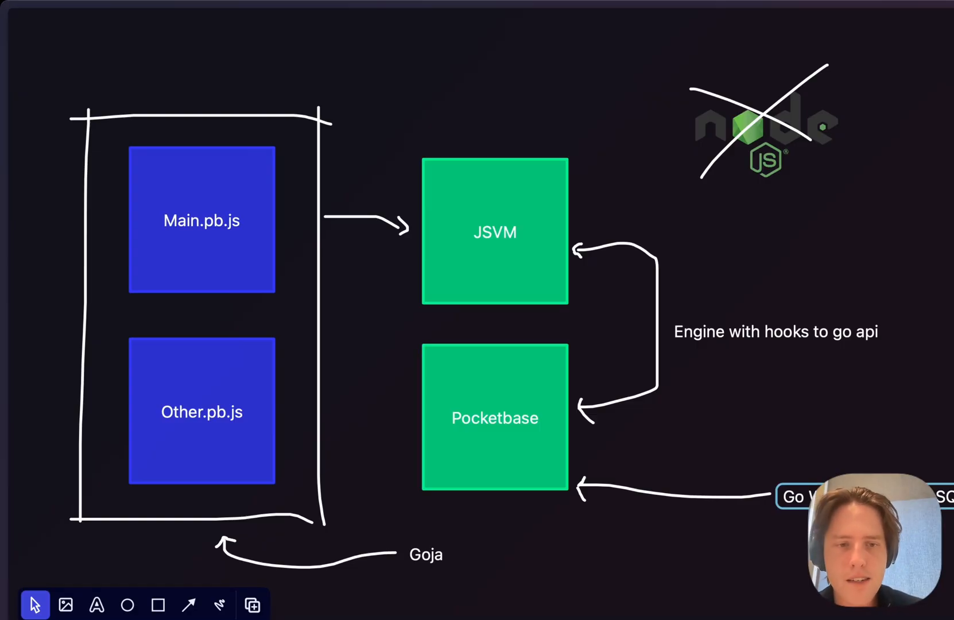
- Finish the 'Go Wrapper Around SQL Lite' label, select the JSVM box, and scroll through the Caveats diagram
left_click(766, 134)
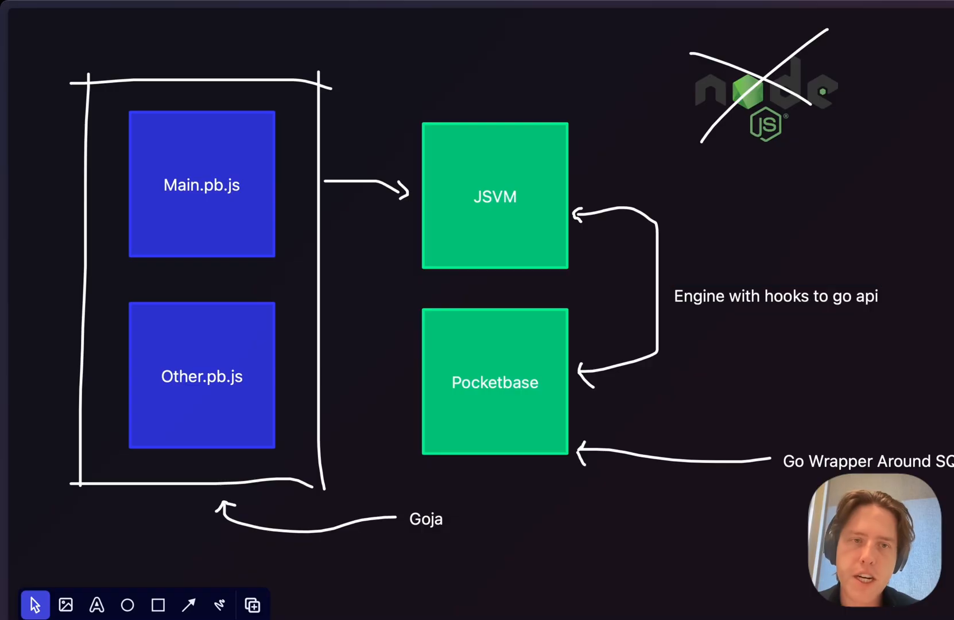
left_click(777, 296)
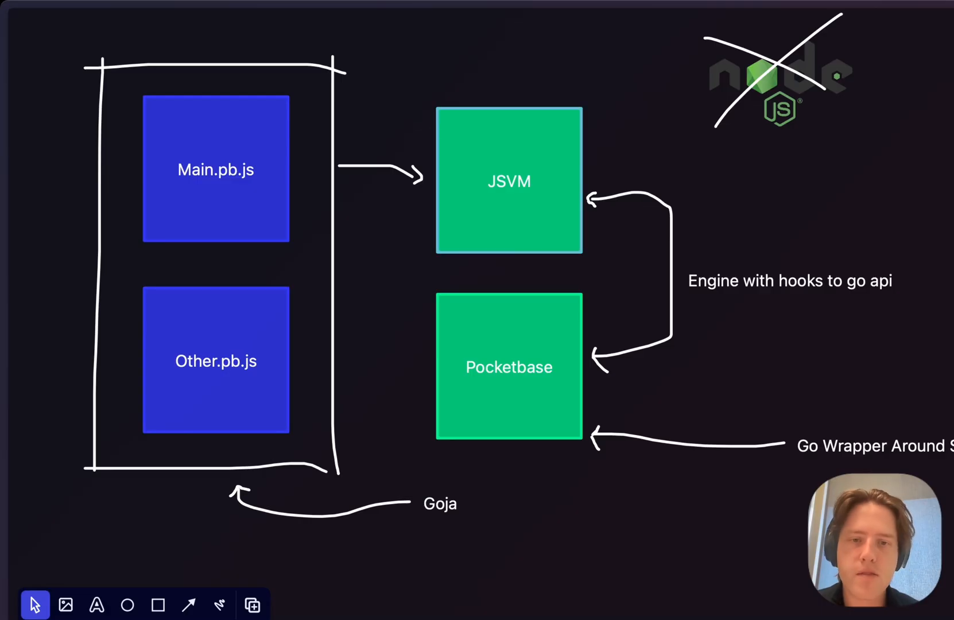
scroll("down", 3)
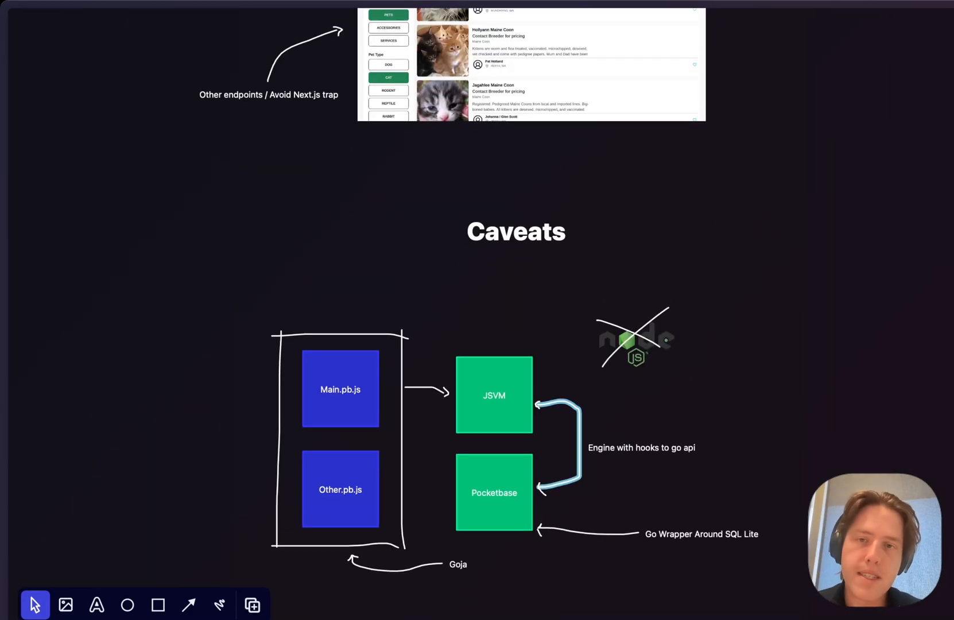
scroll("down", 3)
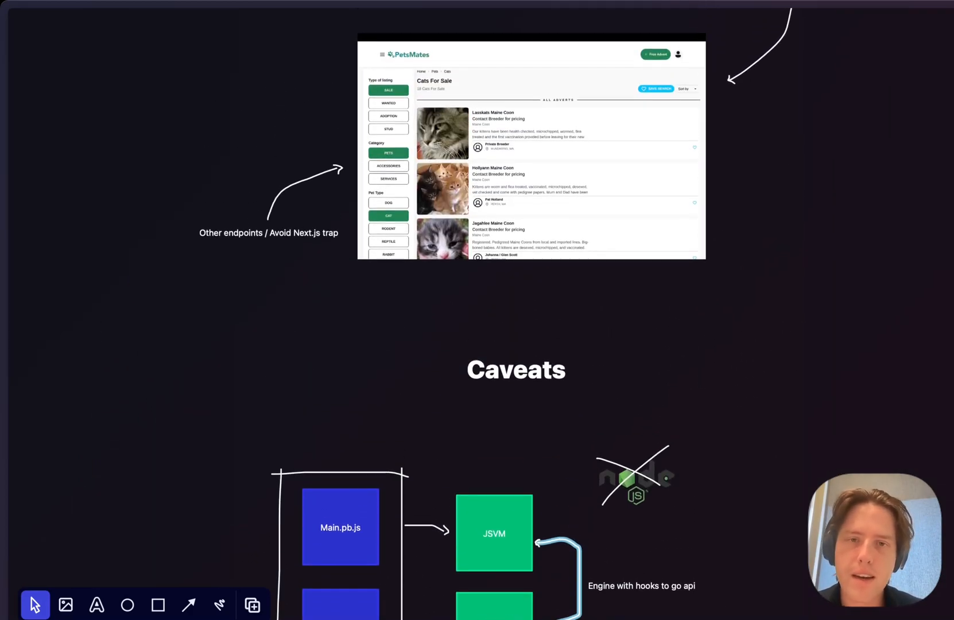